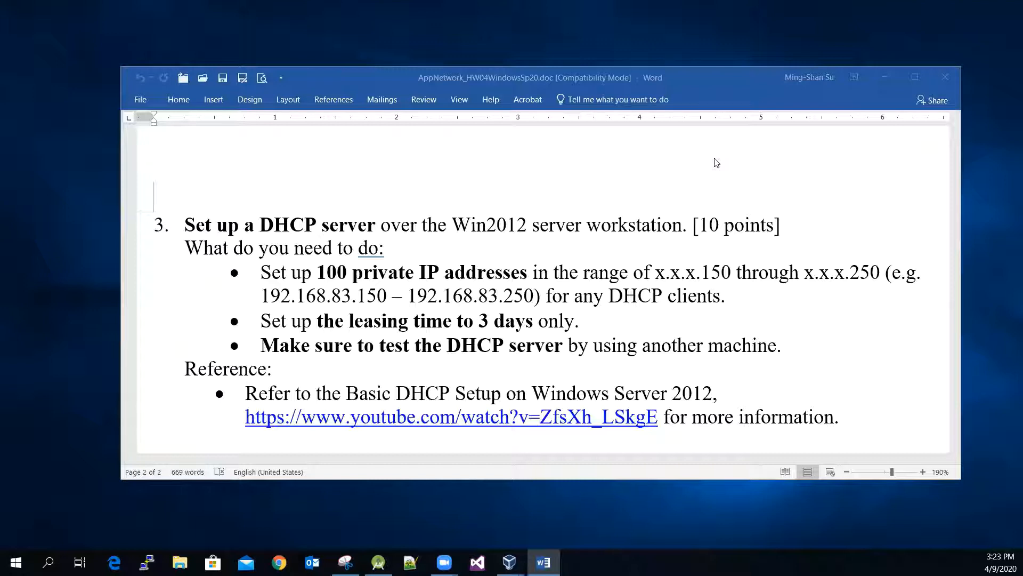
pyautogui.moveTo(523, 244)
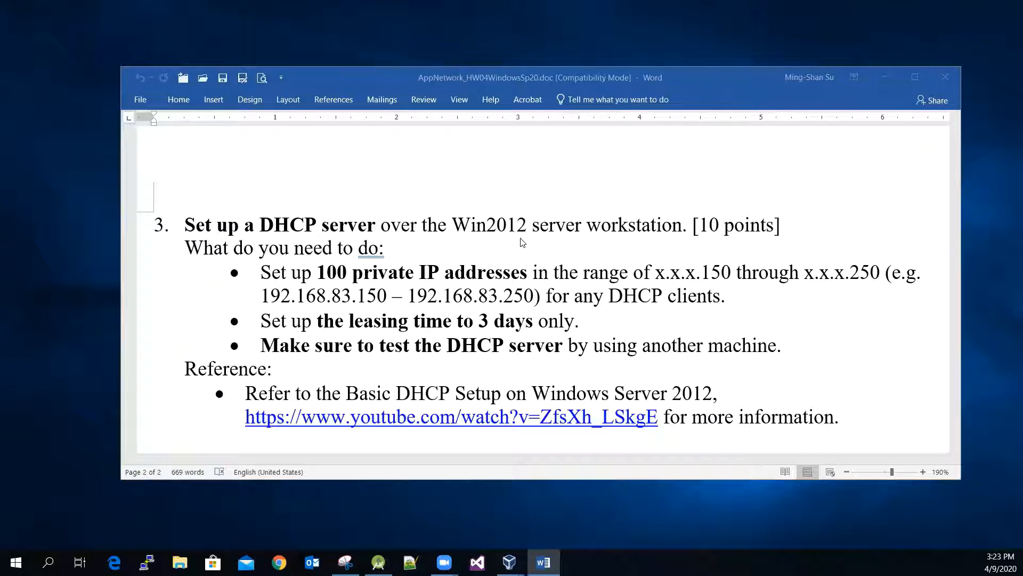
pyautogui.moveTo(632, 239)
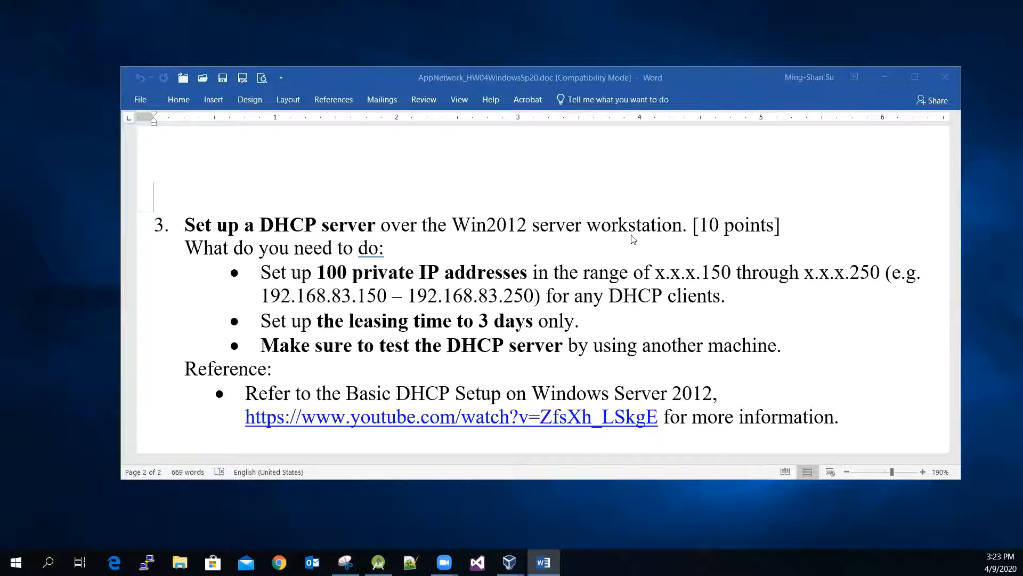
pyautogui.moveTo(426, 526)
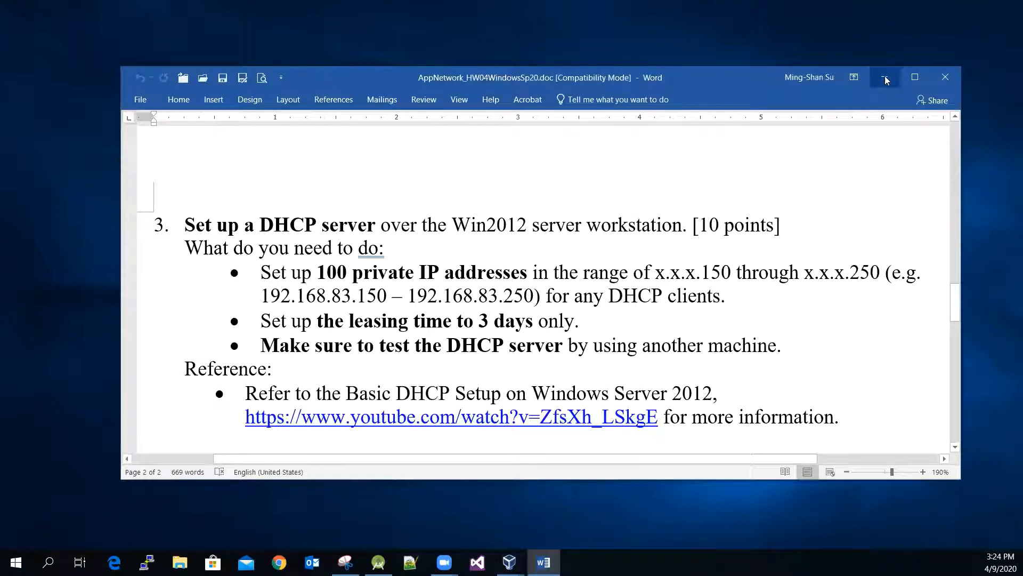
# Step: Minimize the Word assignment and select the Win2012_DC machine in VirtualBox Manager
pyautogui.click(508, 562)
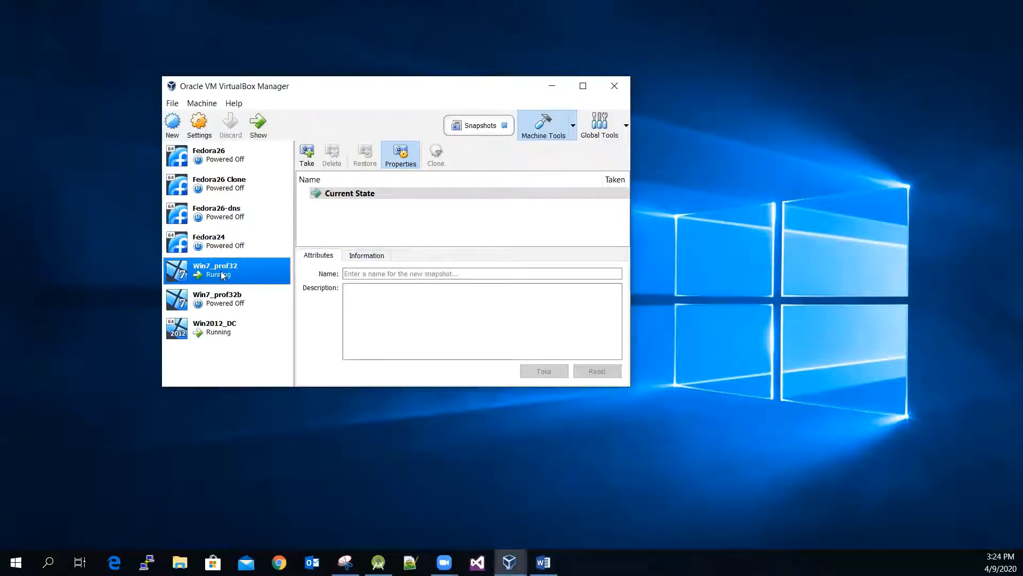
pyautogui.click(226, 327)
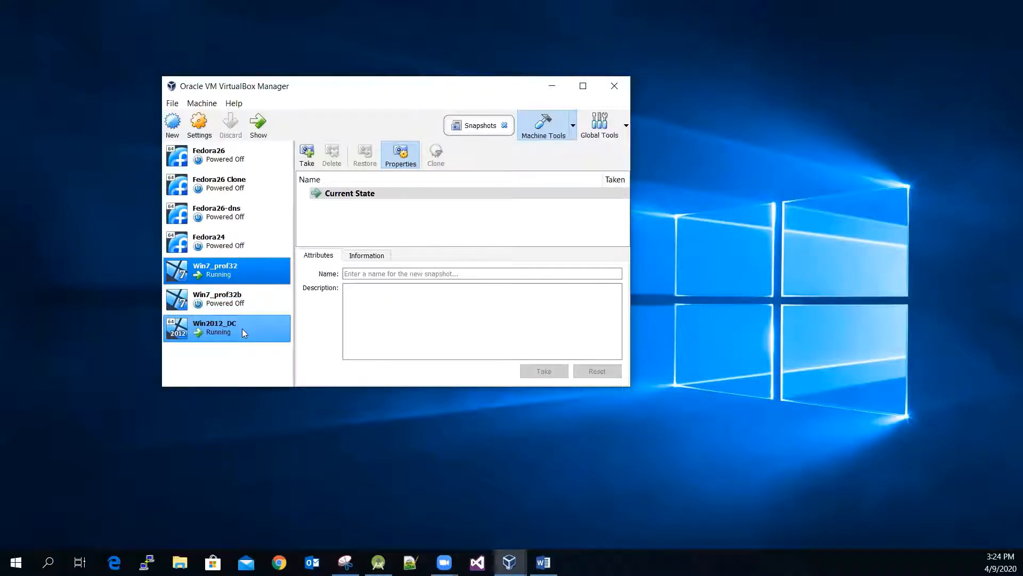
pyautogui.click(224, 270)
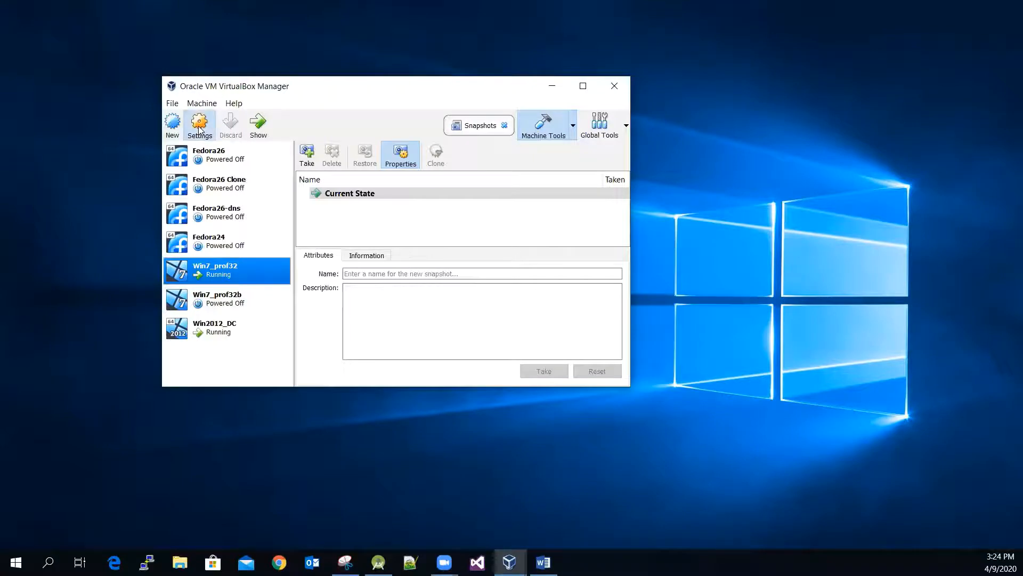
pyautogui.click(200, 124)
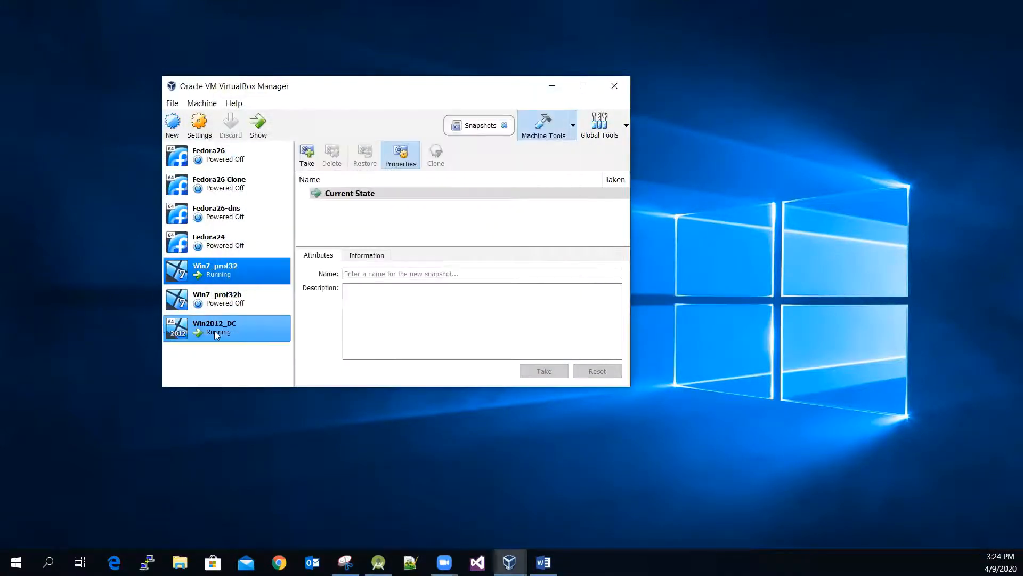
pyautogui.click(226, 299)
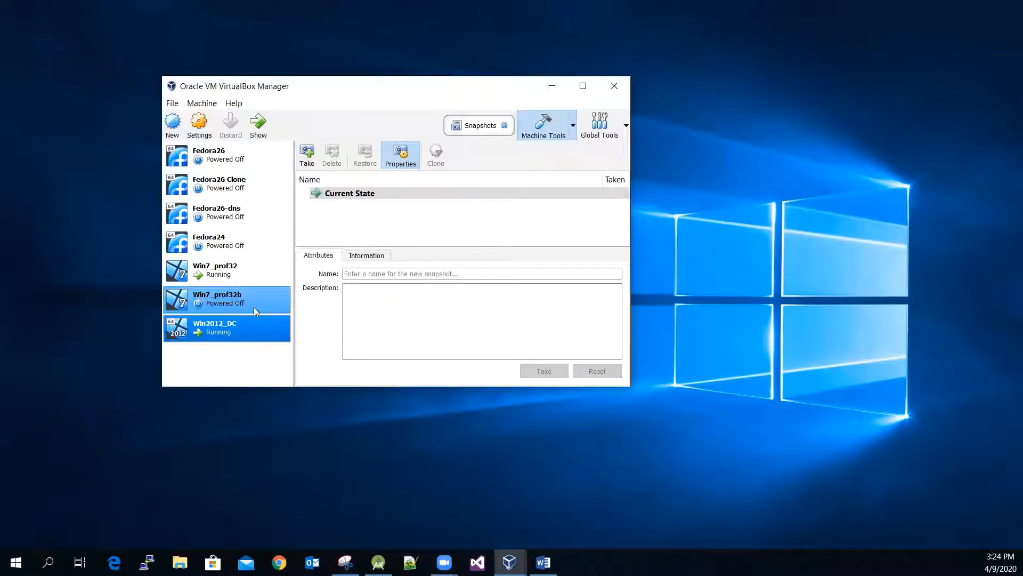
# Step: Confirm Win2012_DC's network adapter is on the Internal Network in its settings and close them
pyautogui.click(199, 124)
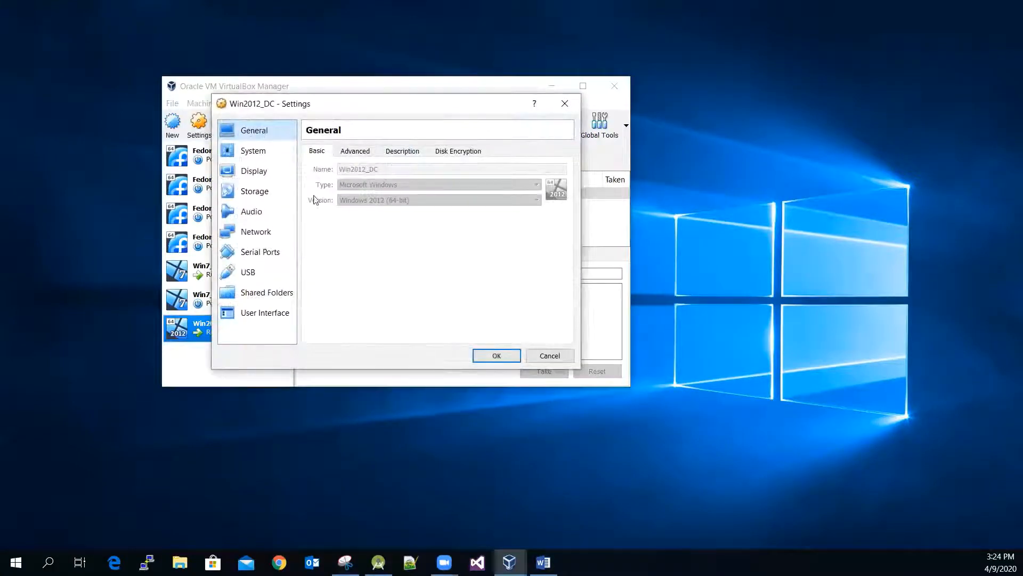
pyautogui.click(256, 231)
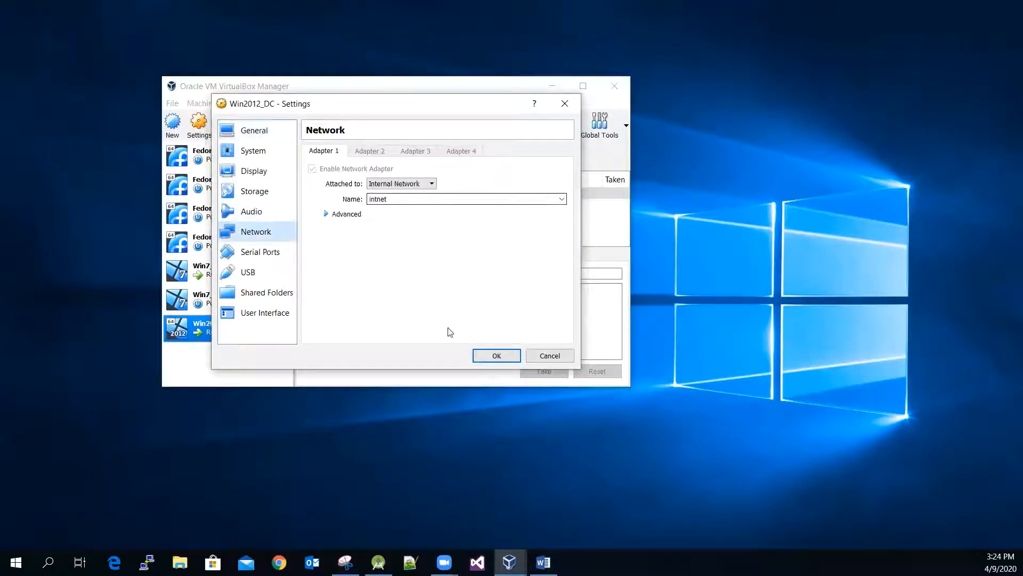
pyautogui.click(496, 355)
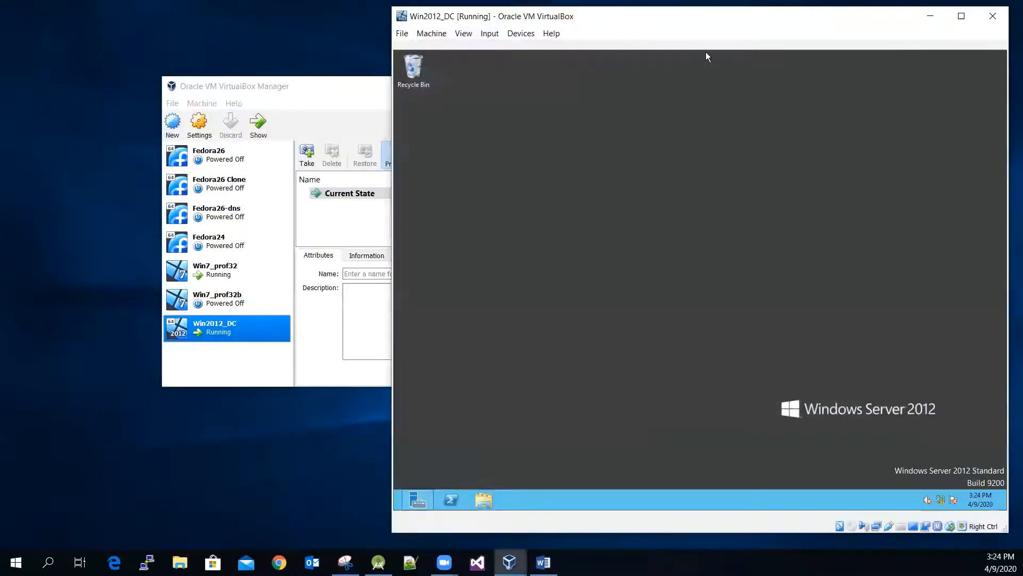
# Step: Show the Win7_prof32 client window beside the Win2012_DC server window
pyautogui.click(226, 270)
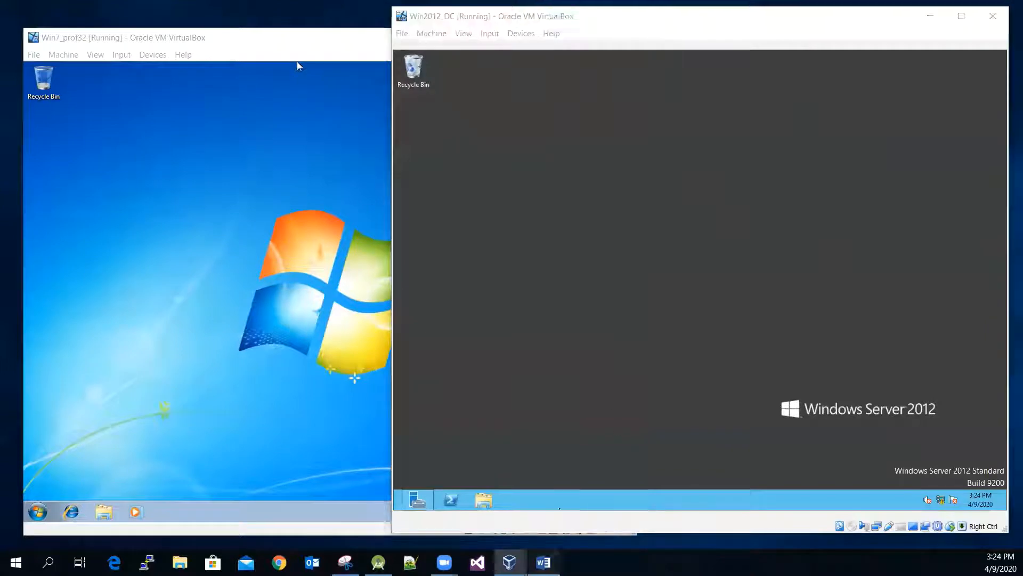
pyautogui.click(543, 562)
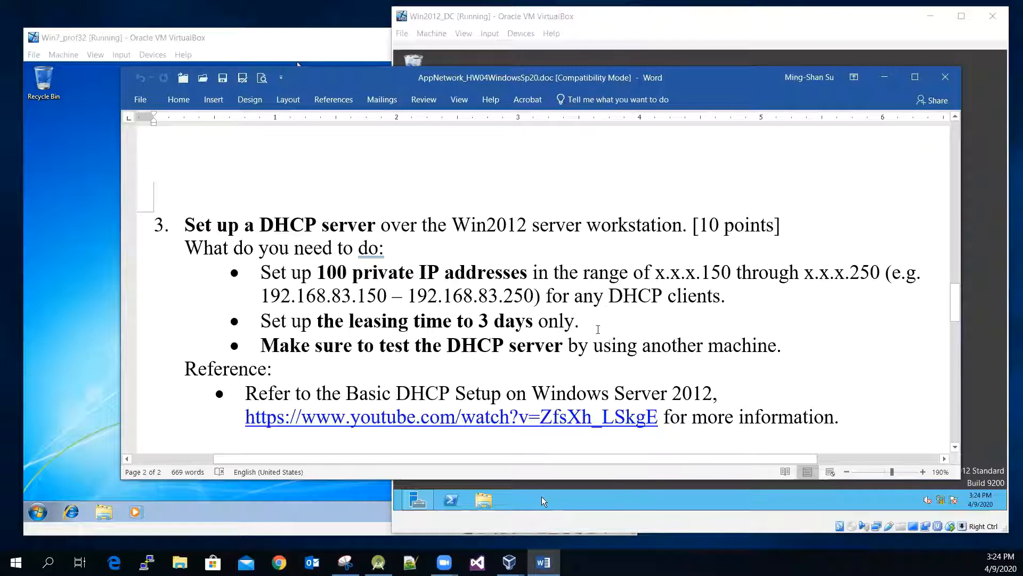
pyautogui.moveTo(129, 290)
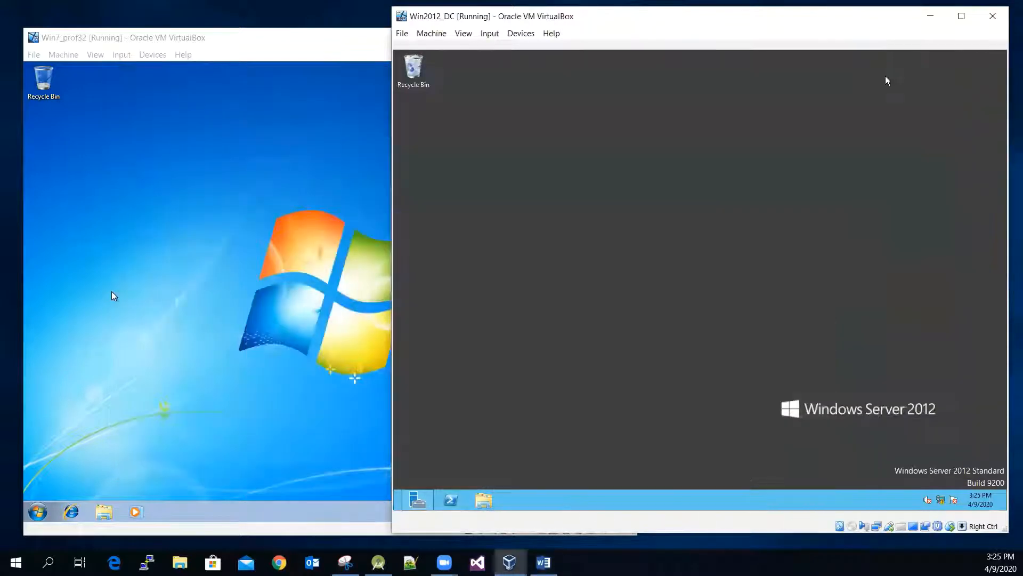
pyautogui.moveTo(699, 319)
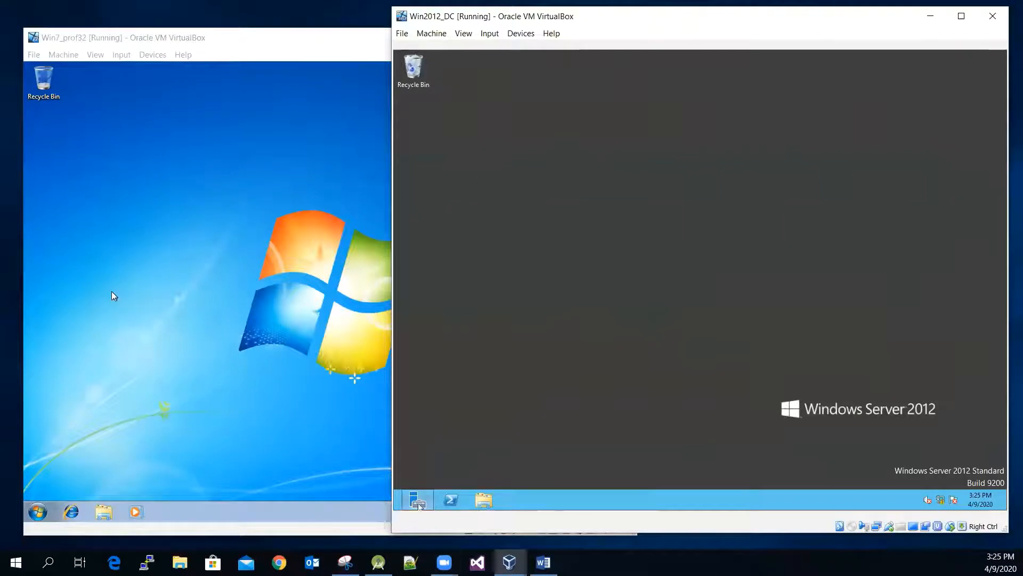
# Step: Launch the DHCP console from Server Manager's Tools menu
pyautogui.click(417, 500)
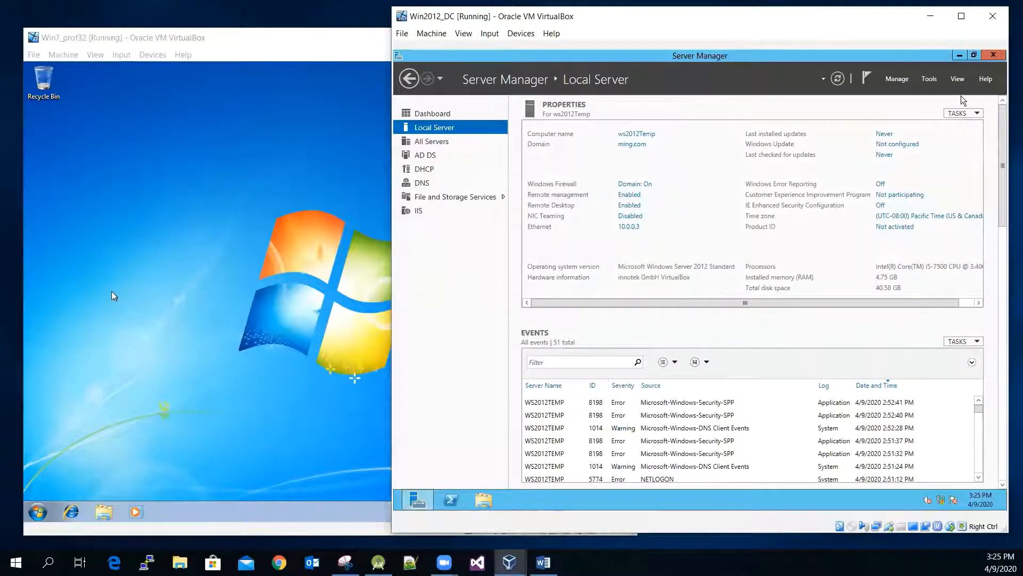
pyautogui.click(929, 78)
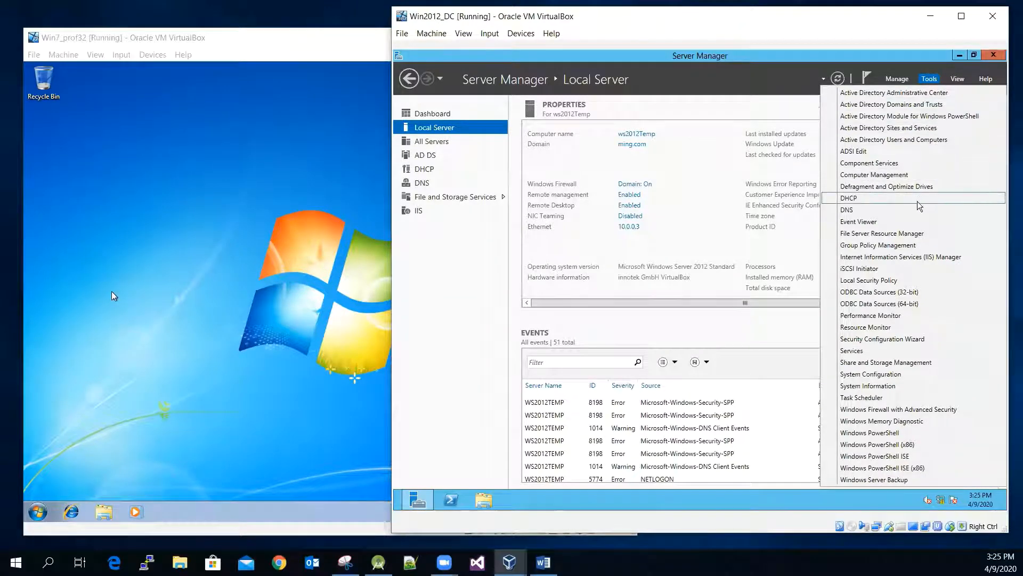
pyautogui.click(849, 198)
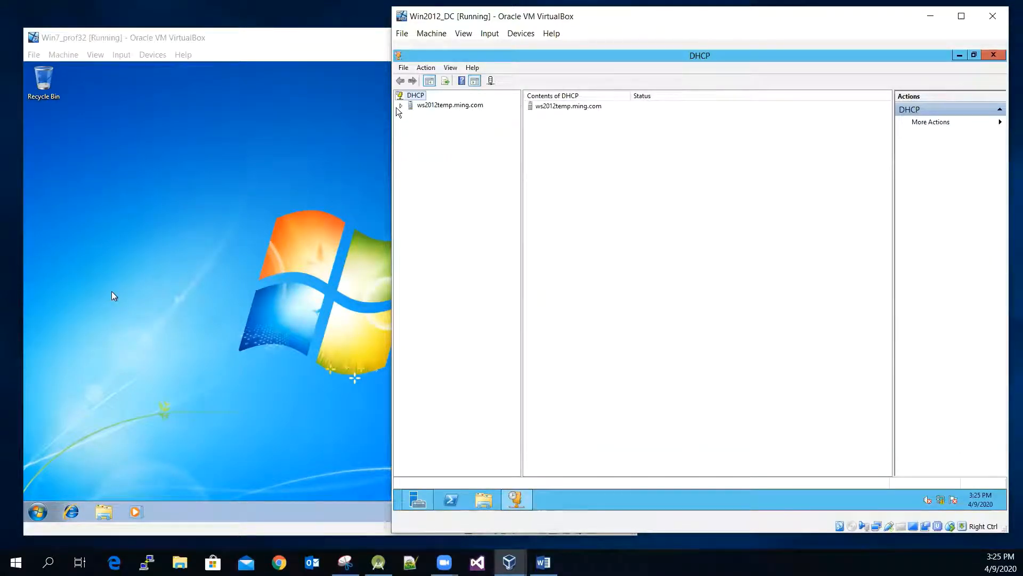
# Step: Expand the server, IPv4 and scope [10.0.0.0] scope01, then bring up the scope's actions
pyautogui.click(402, 106)
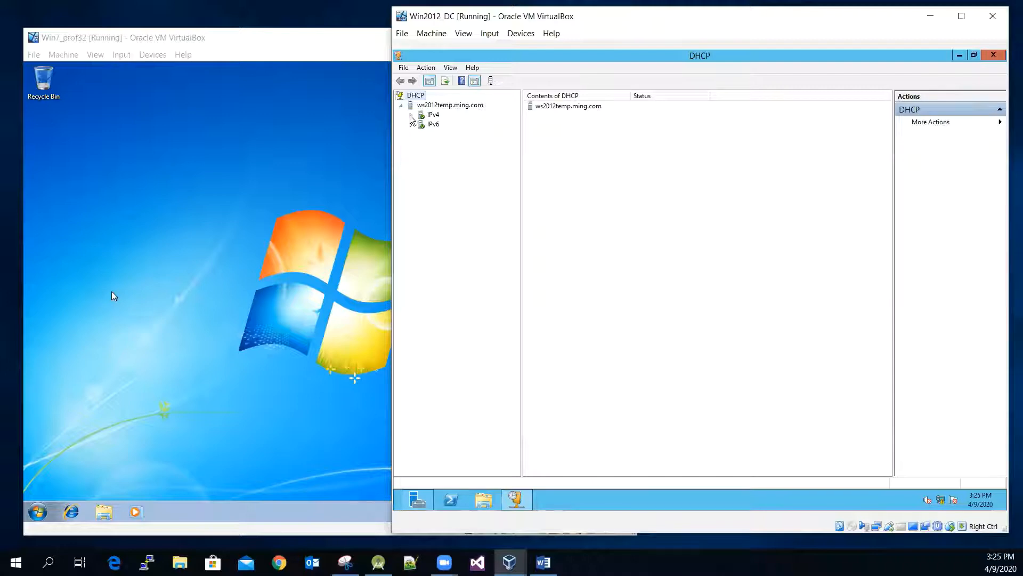
pyautogui.click(412, 114)
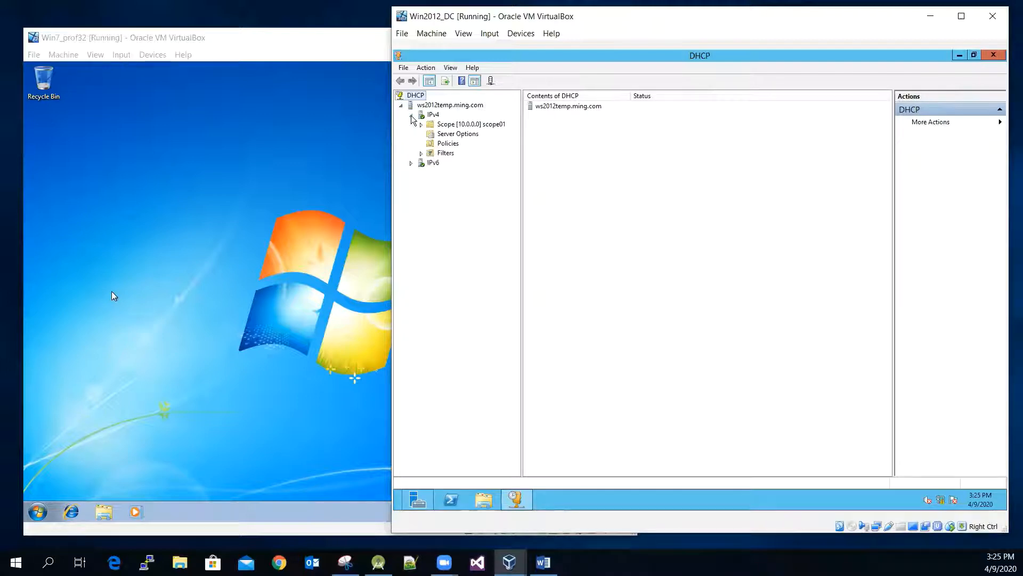
pyautogui.click(471, 124)
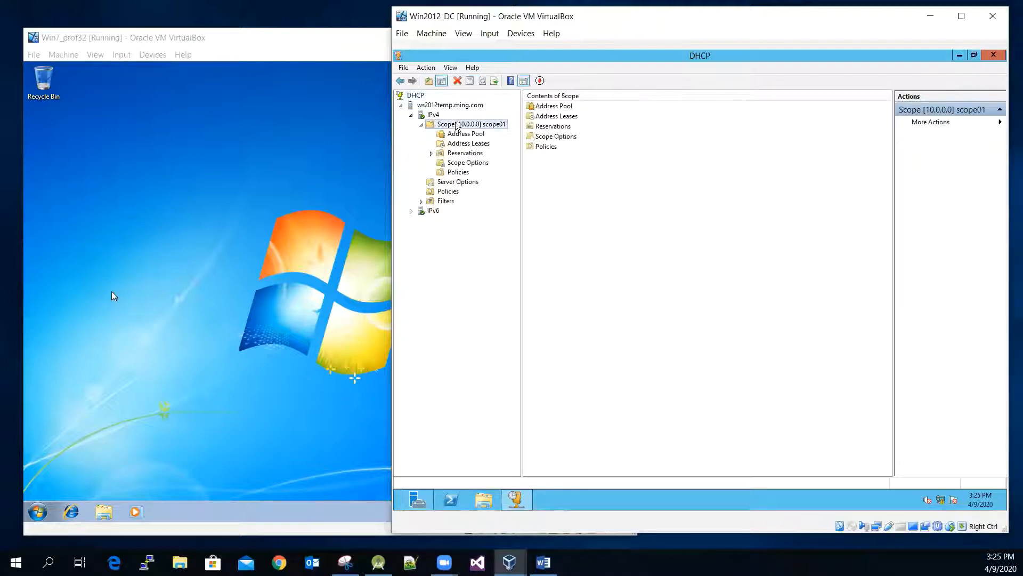
pyautogui.rightClick(471, 123)
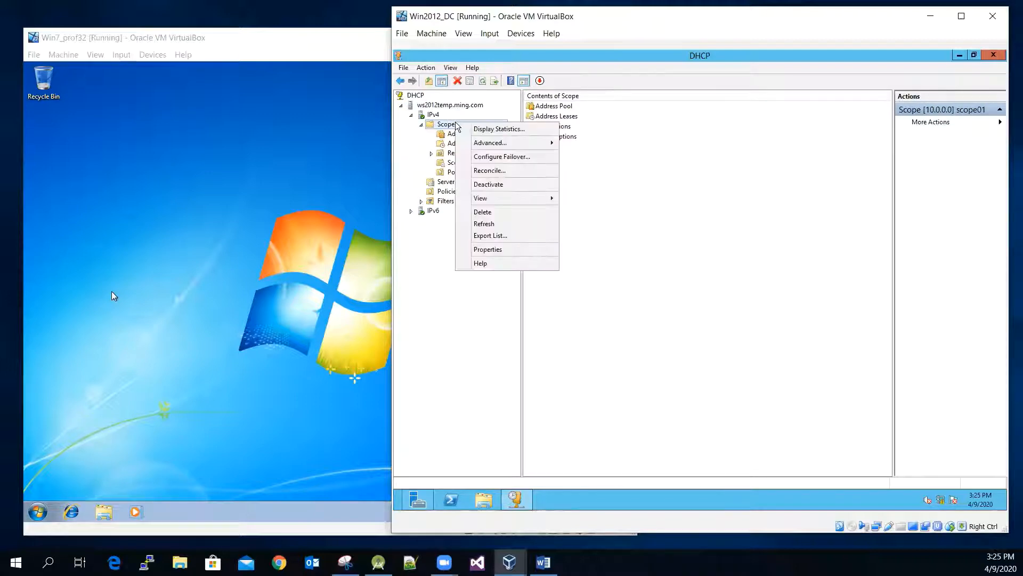
pyautogui.moveTo(508, 250)
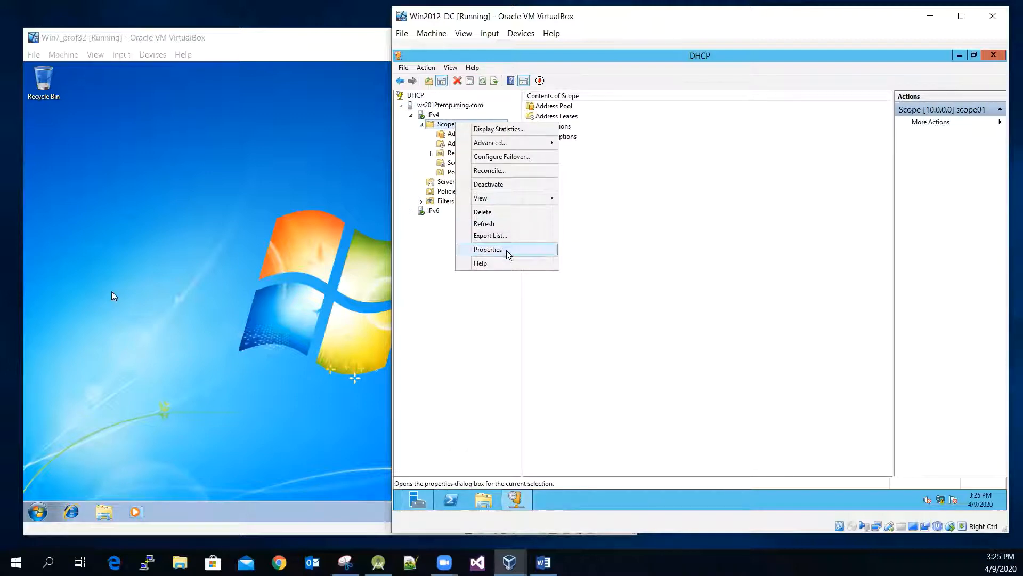
pyautogui.click(487, 249)
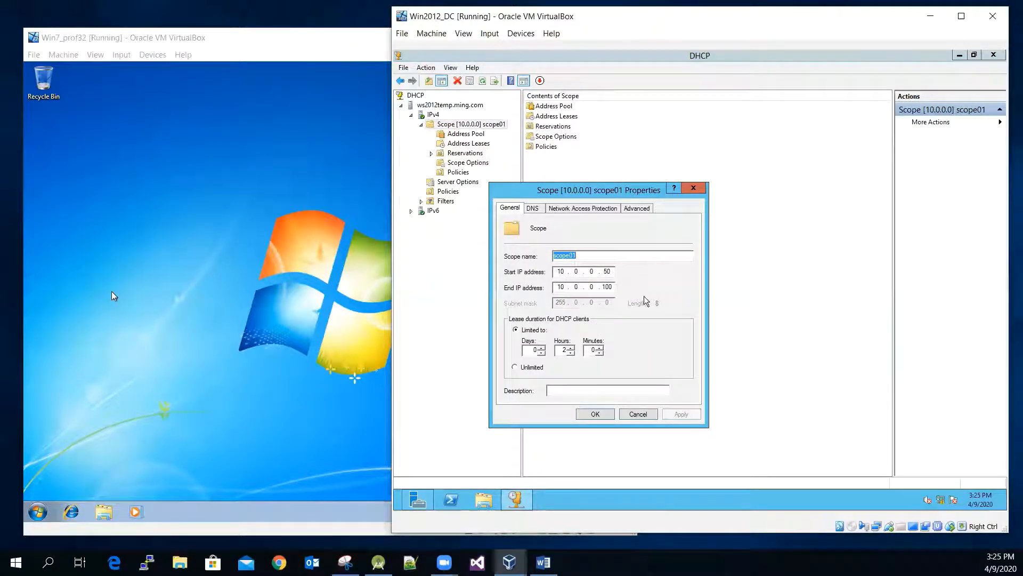
pyautogui.moveTo(530, 282)
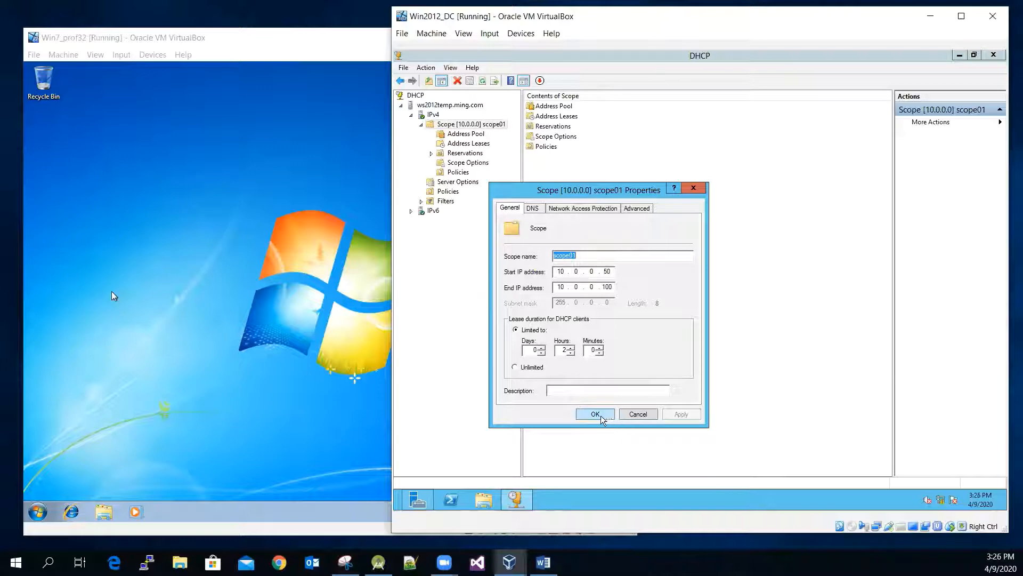
pyautogui.click(593, 414)
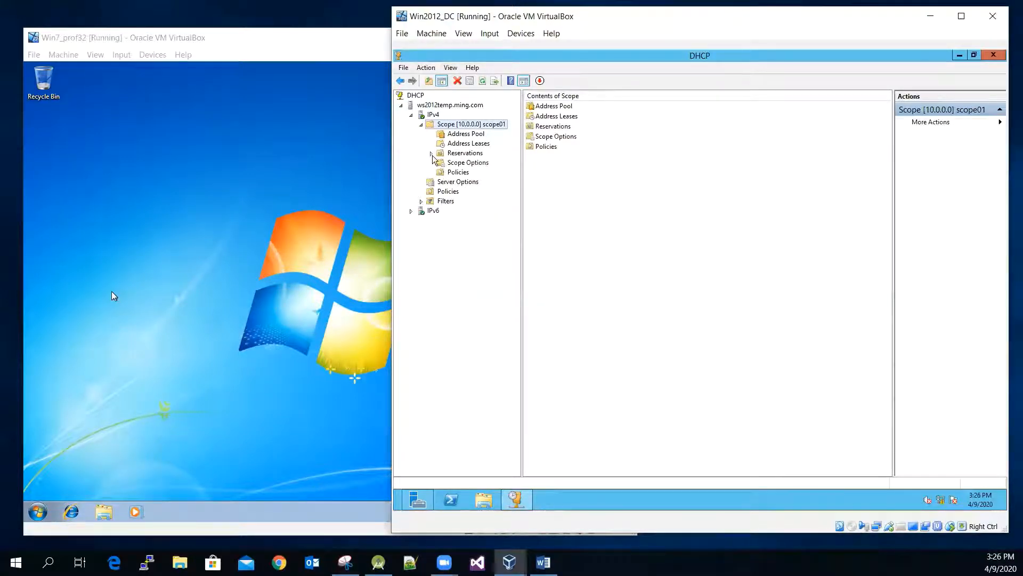
# Step: Review the scope's Address Leases (10.0.0.50 for OwnerPC-A) and Address Pool range 10.0.0.50–10.0.0.100
pyautogui.click(468, 143)
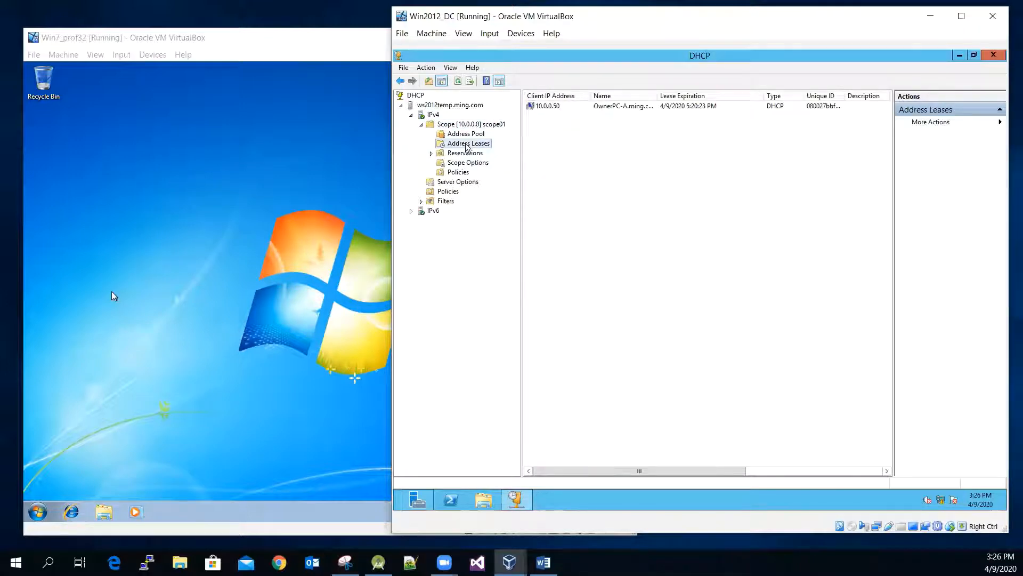
pyautogui.click(466, 134)
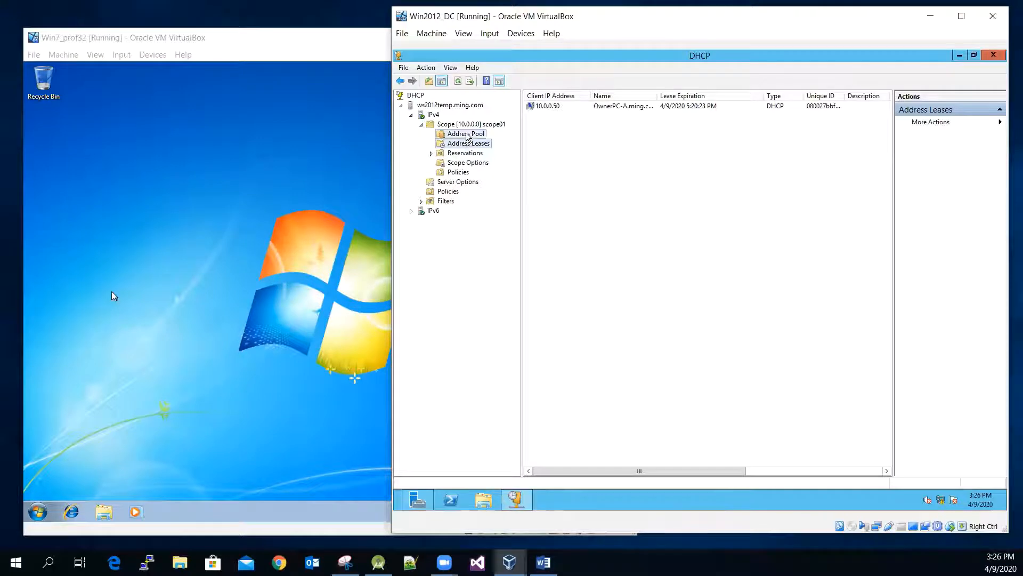
pyautogui.click(465, 134)
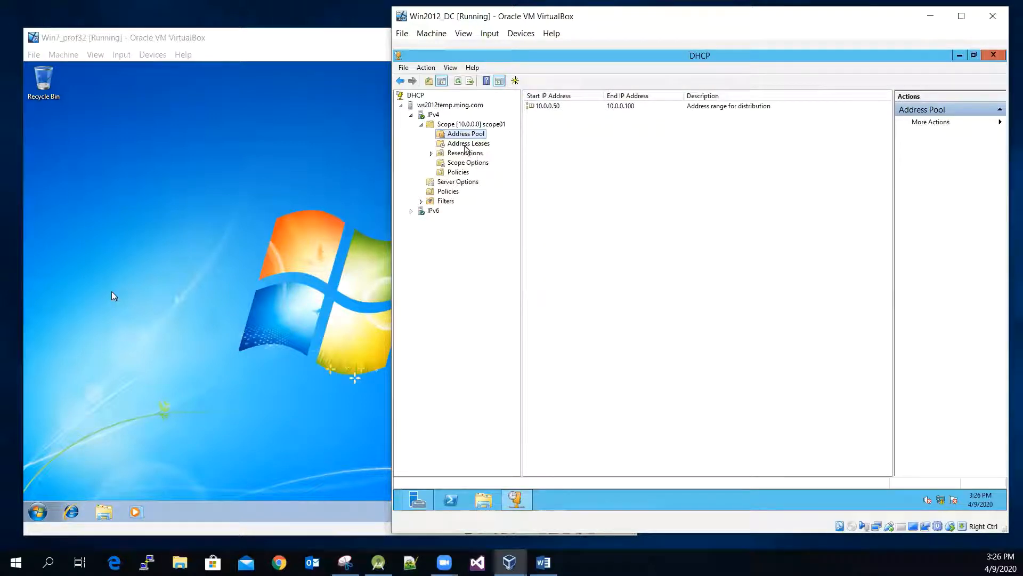
pyautogui.click(468, 142)
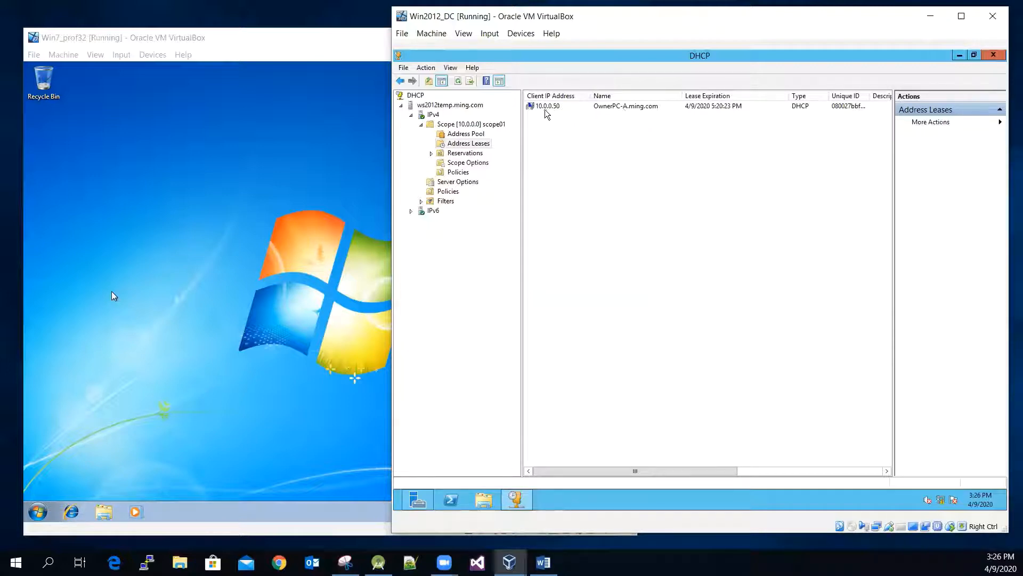
pyautogui.moveTo(556, 114)
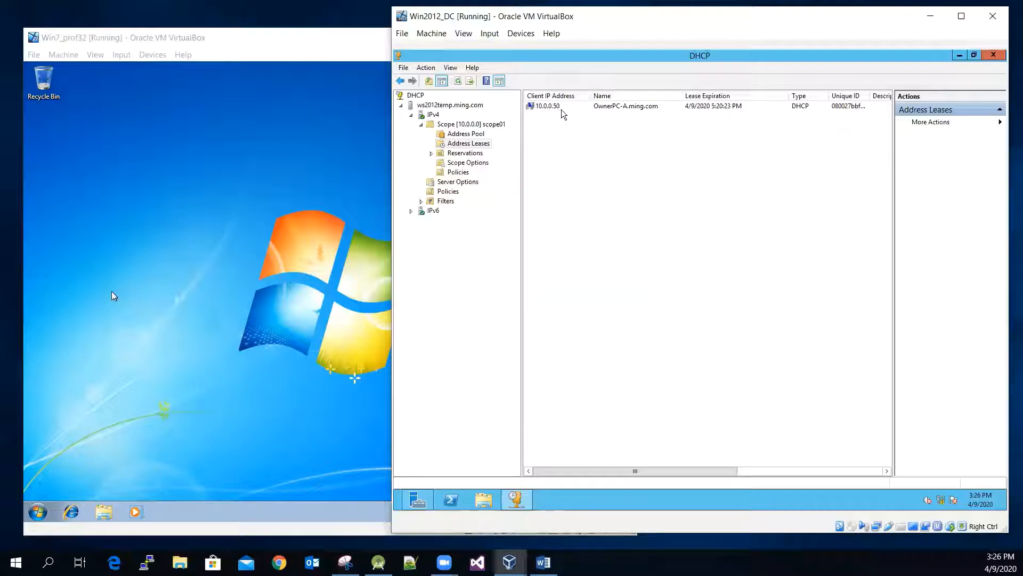
pyautogui.click(466, 133)
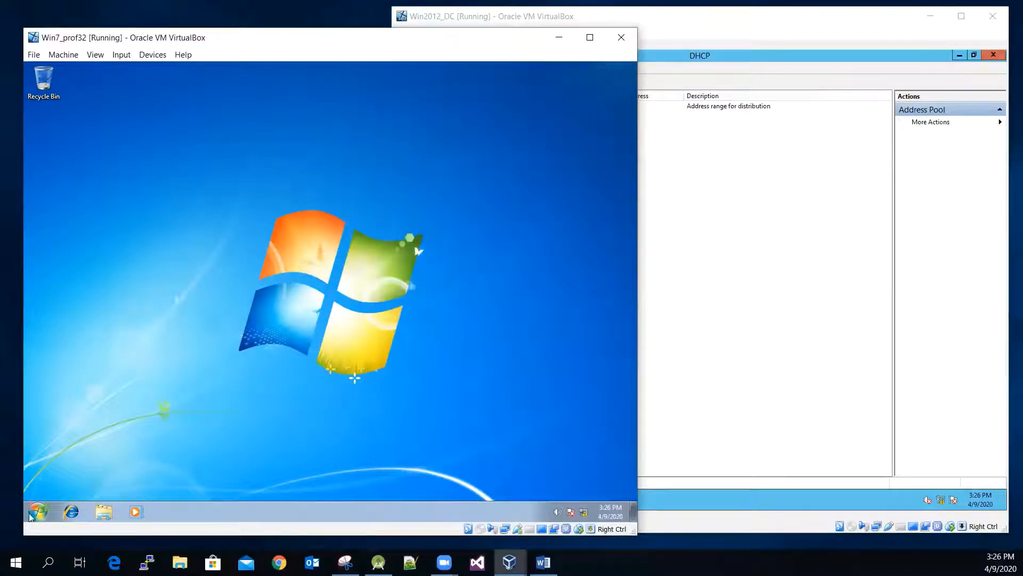
# Step: Reach Network Connections via Network and Sharing Center and bring up Local Area Connection's actions
pyautogui.click(37, 511)
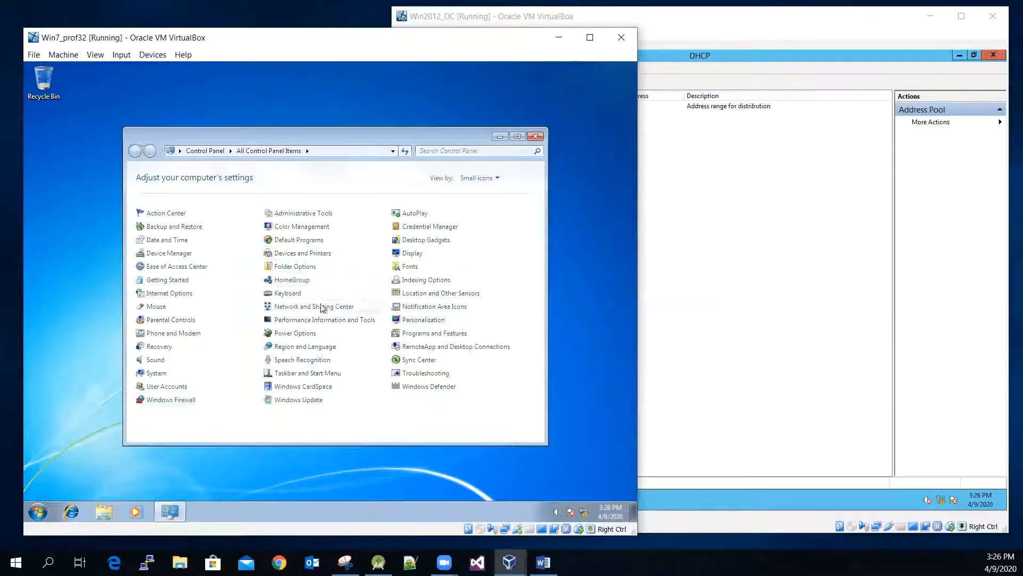
pyautogui.click(313, 306)
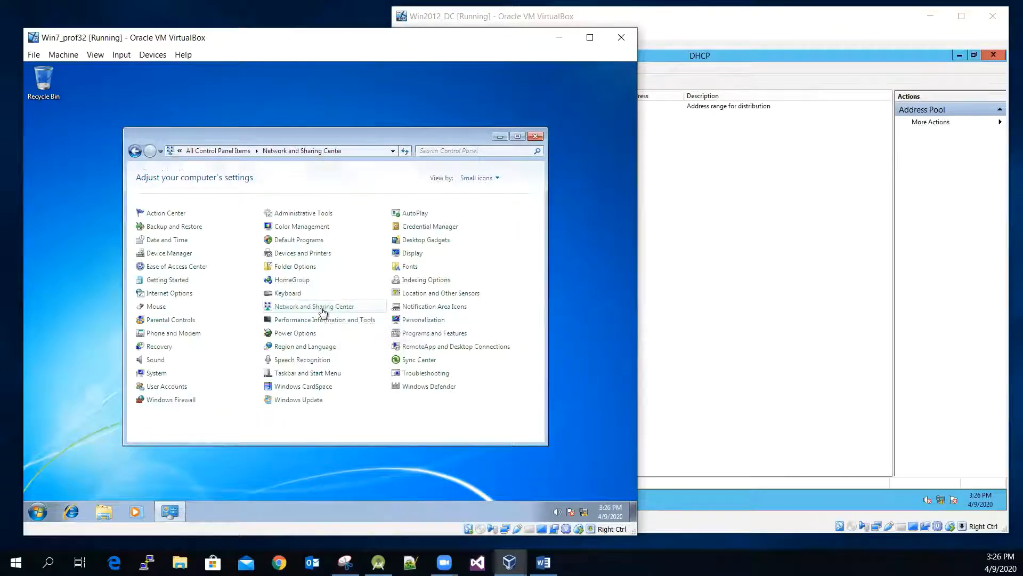
pyautogui.click(313, 305)
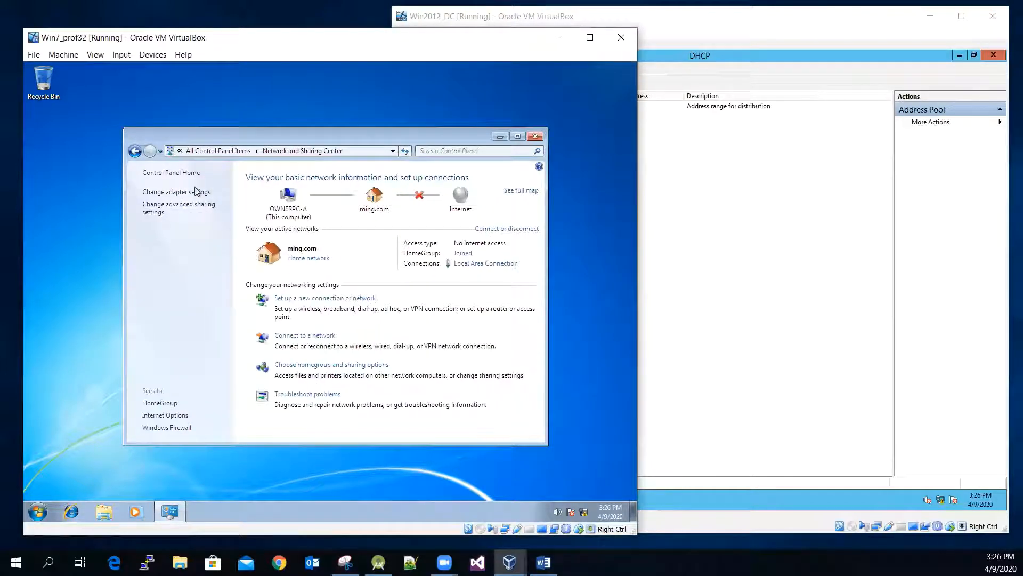
pyautogui.click(176, 191)
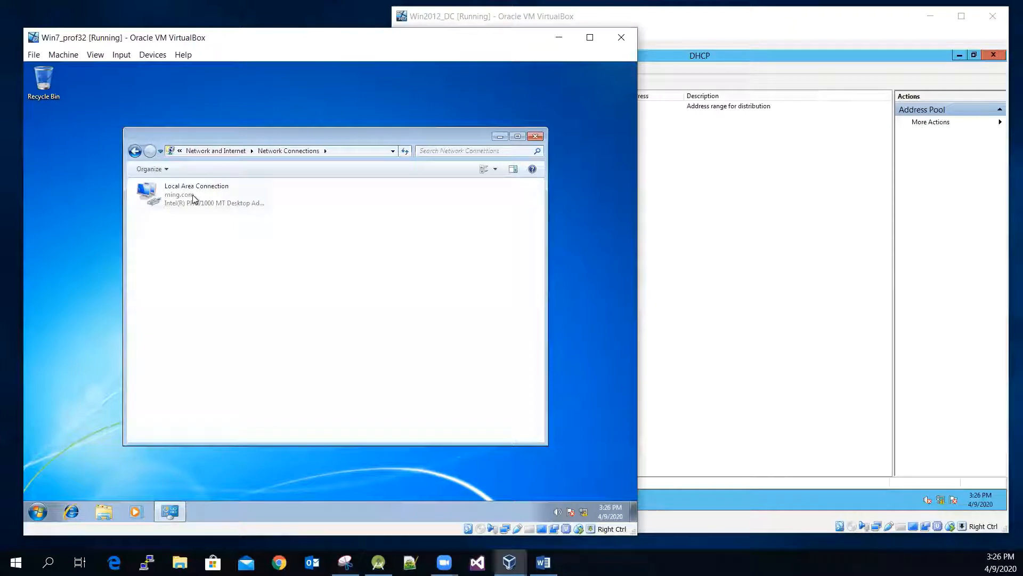
pyautogui.rightClick(196, 194)
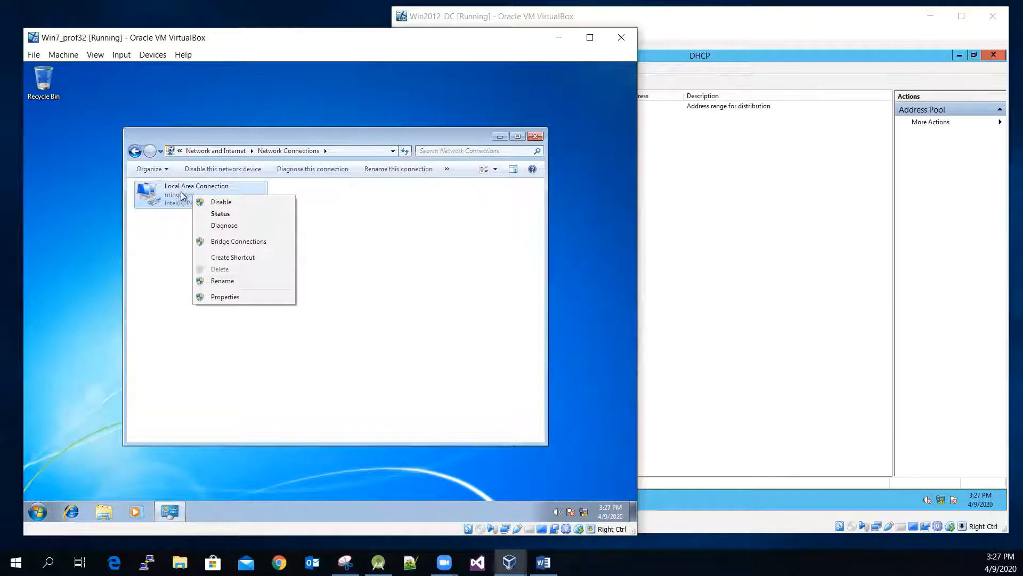
pyautogui.moveTo(256, 278)
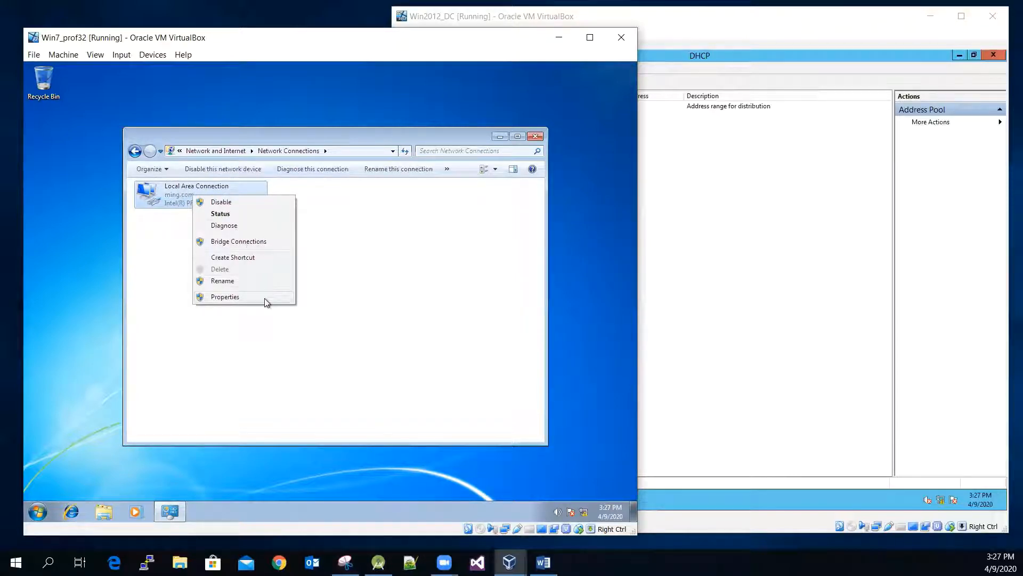
# Step: Verify Local Area Connection's IPv4 obtains IP and DNS automatically, then close Network Connections
pyautogui.click(225, 297)
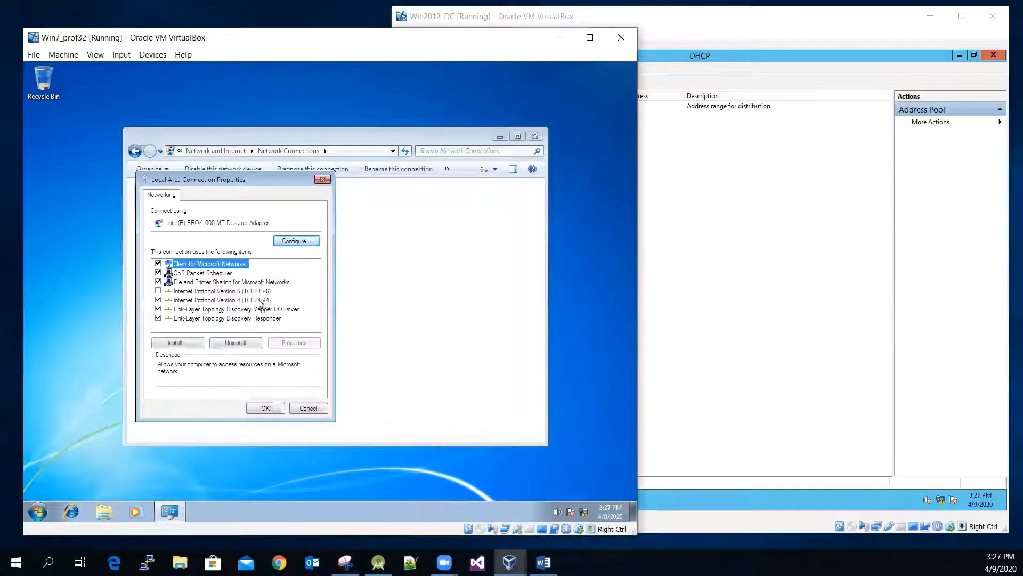
pyautogui.click(222, 300)
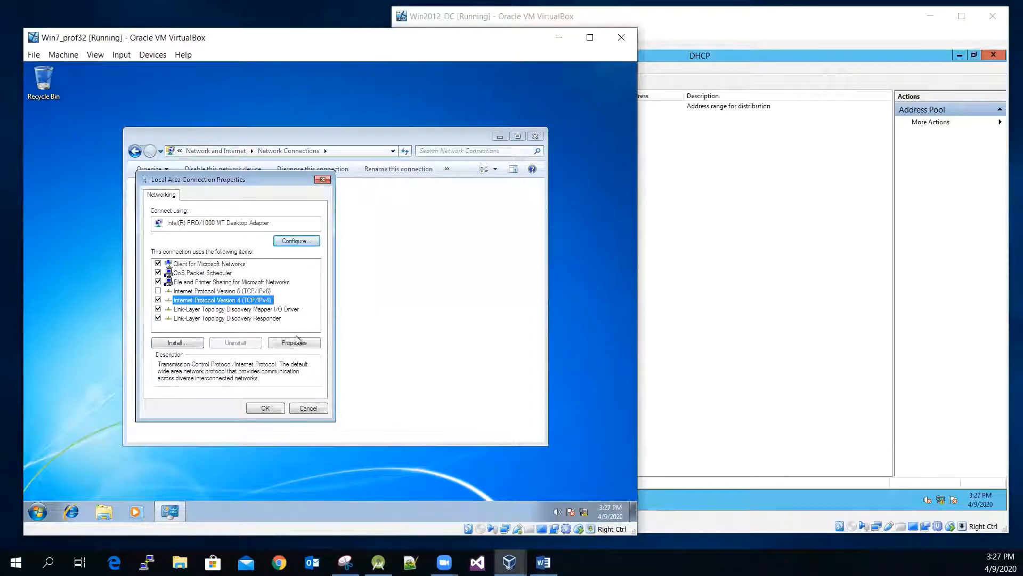
pyautogui.click(293, 342)
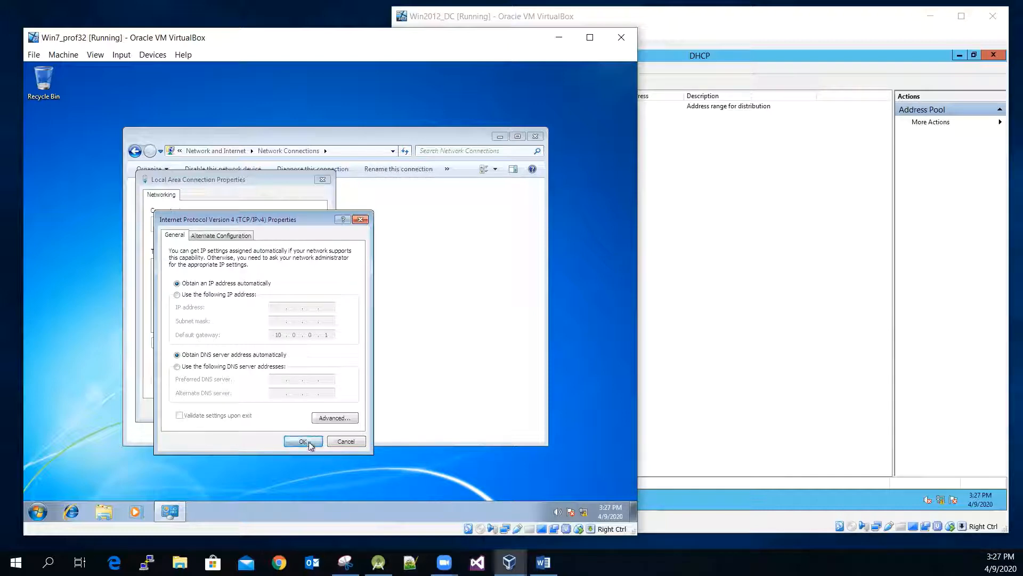
pyautogui.click(302, 441)
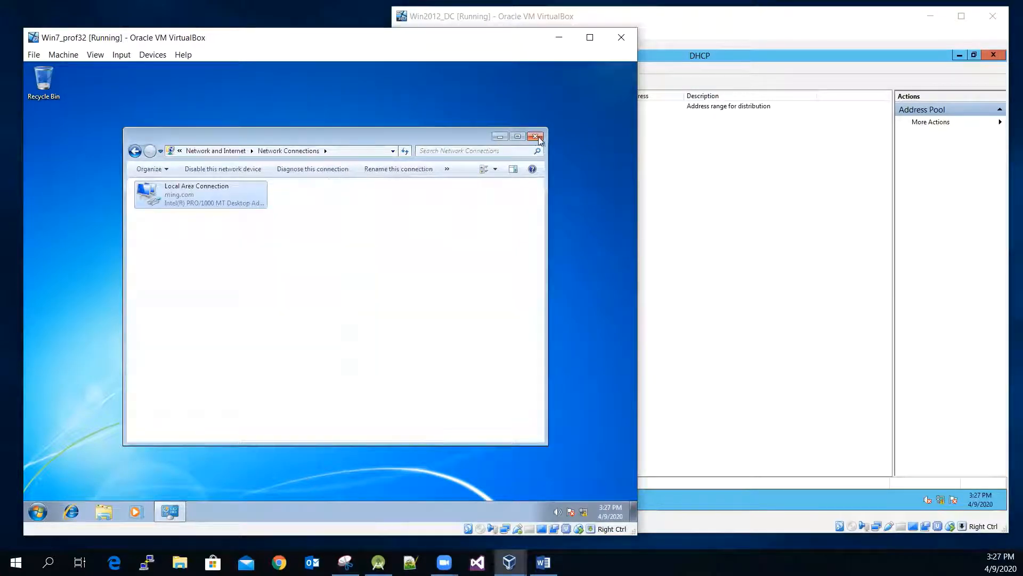
pyautogui.click(537, 137)
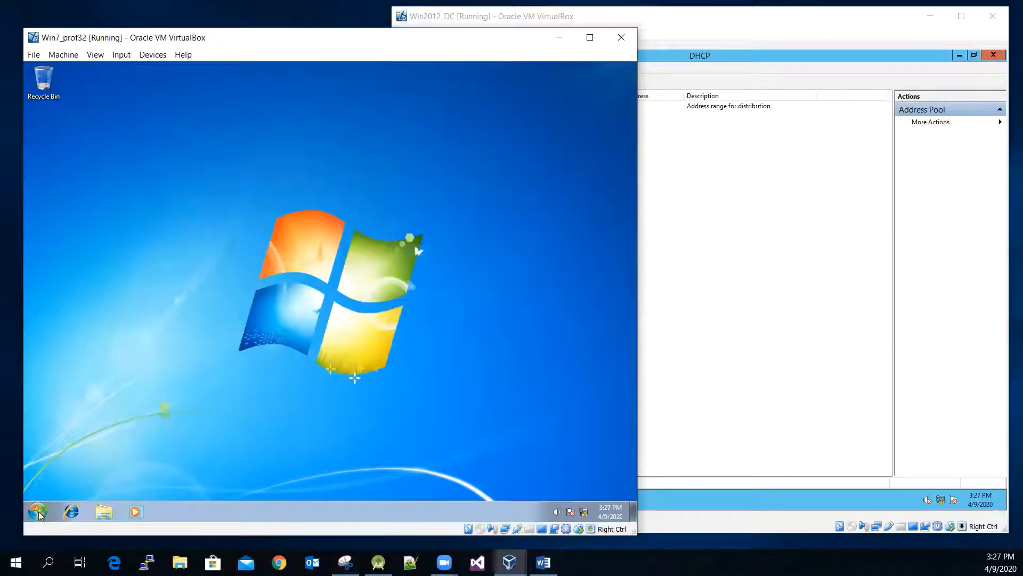
pyautogui.click(38, 511)
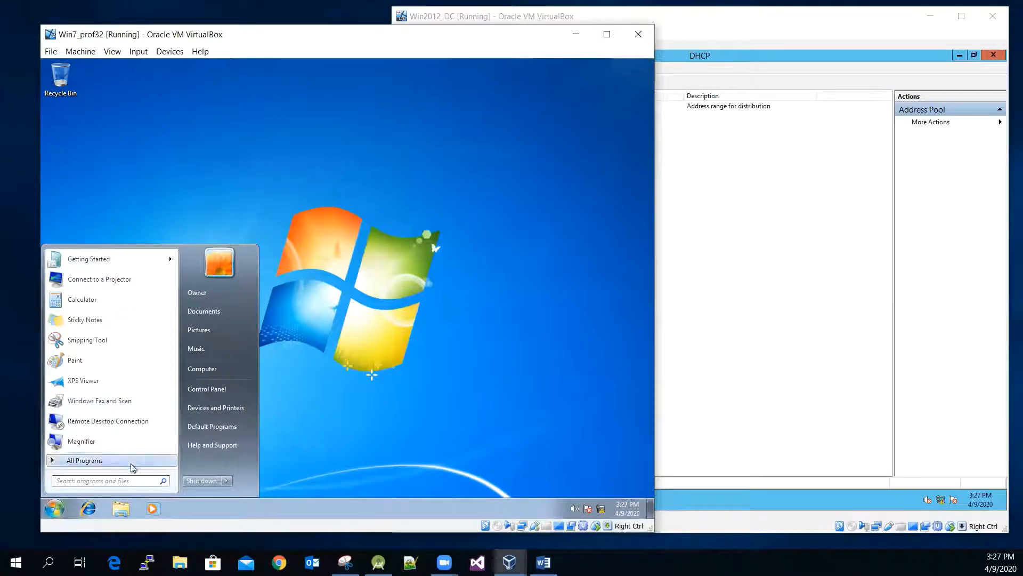
pyautogui.click(54, 508)
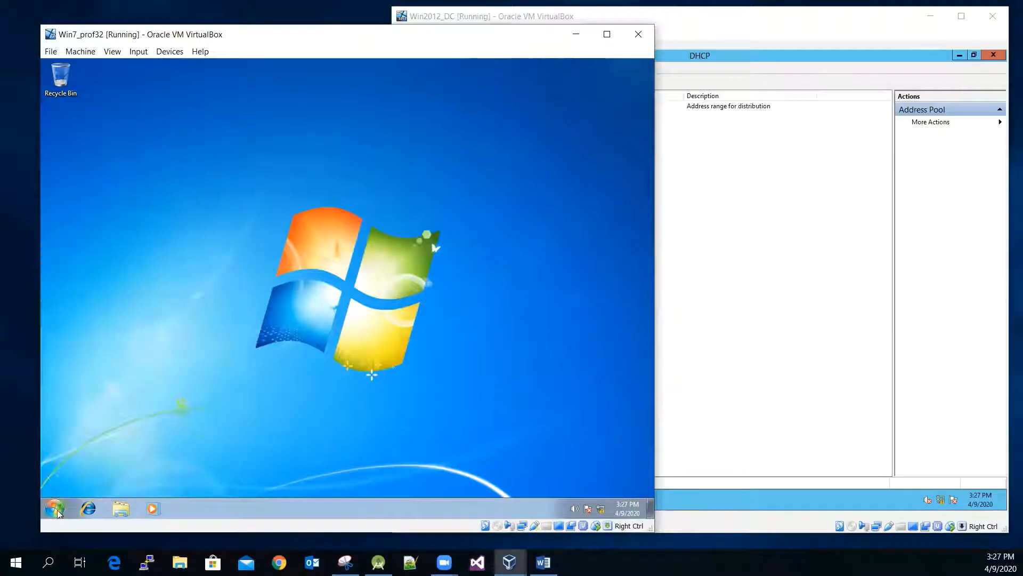
pyautogui.click(55, 508)
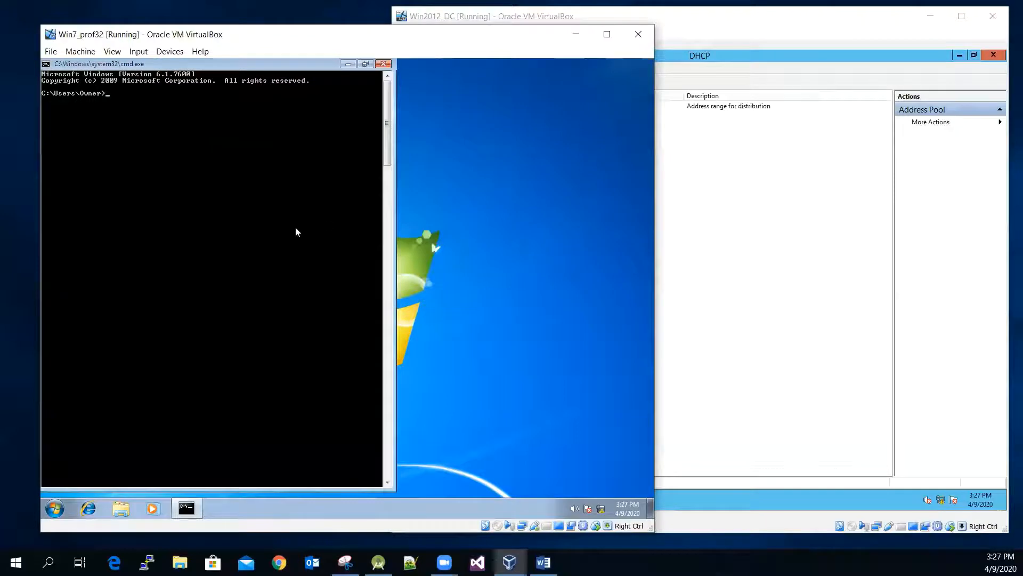
pyautogui.moveTo(255, 237)
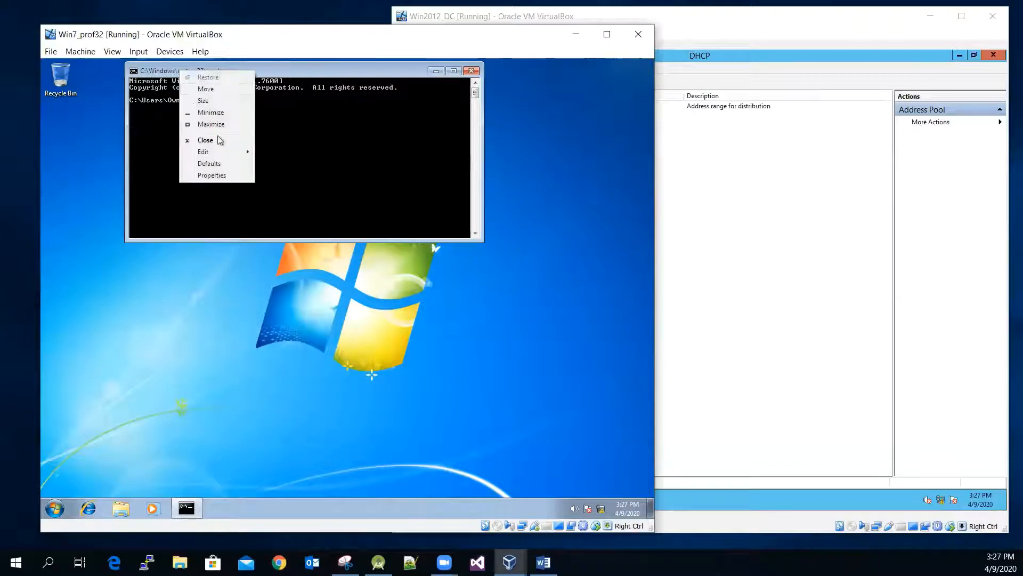
# Step: Set the command prompt's raster font to 16 x 12 via its Properties
pyautogui.click(211, 174)
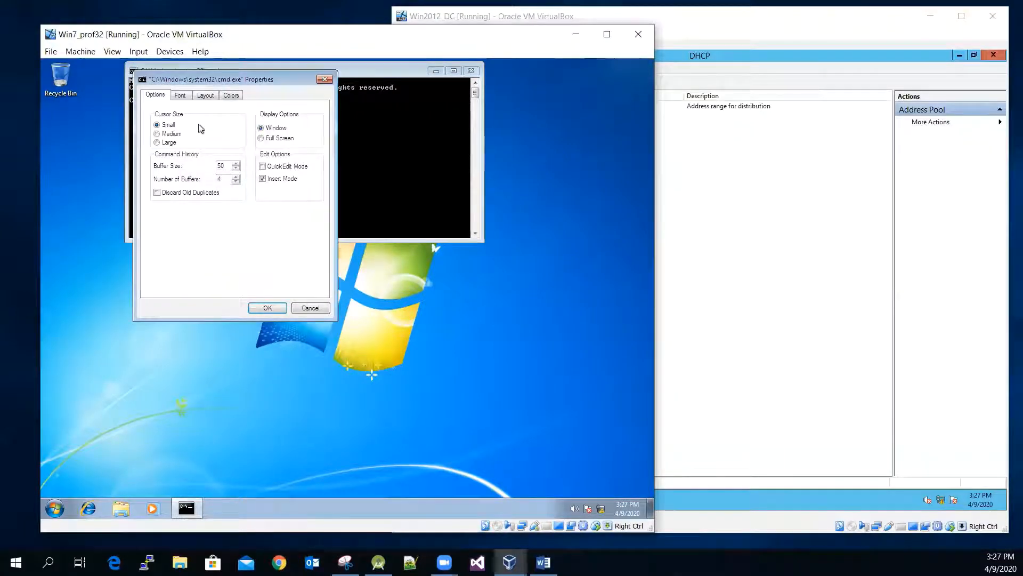
pyautogui.click(180, 95)
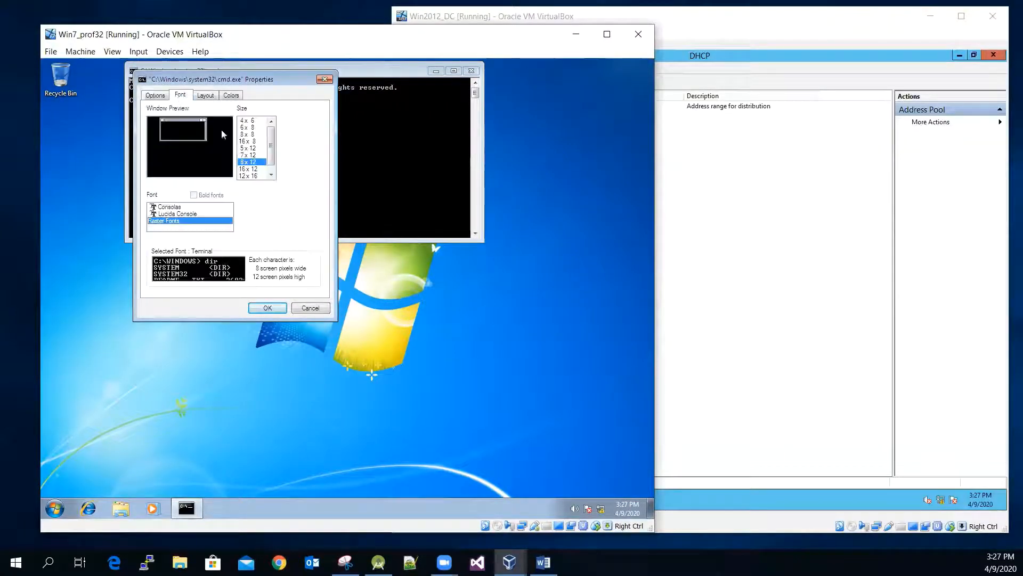
pyautogui.click(248, 168)
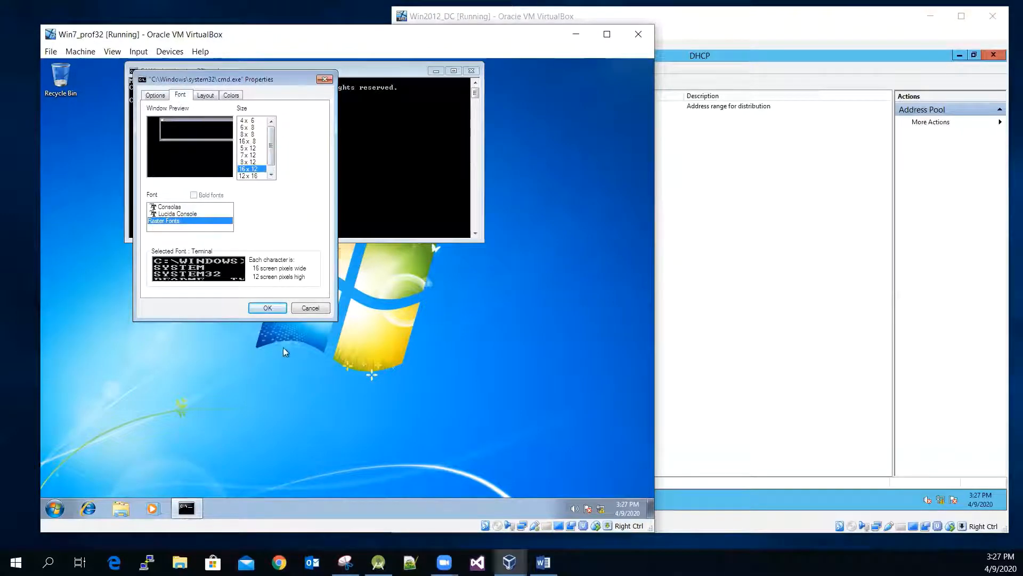
pyautogui.click(266, 307)
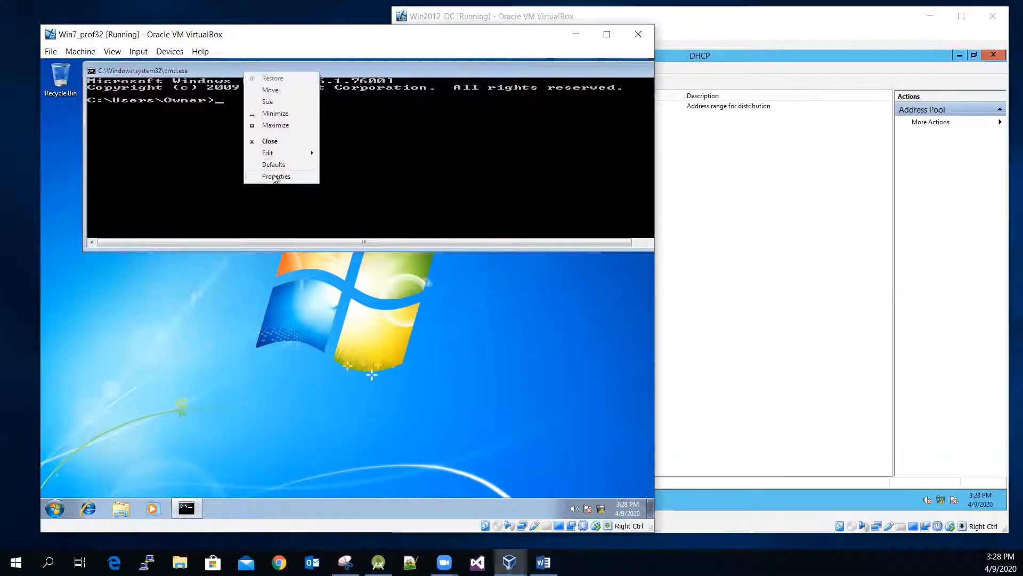
# Step: Change the command prompt font to the 12 x 16 raster size instead
pyautogui.click(275, 176)
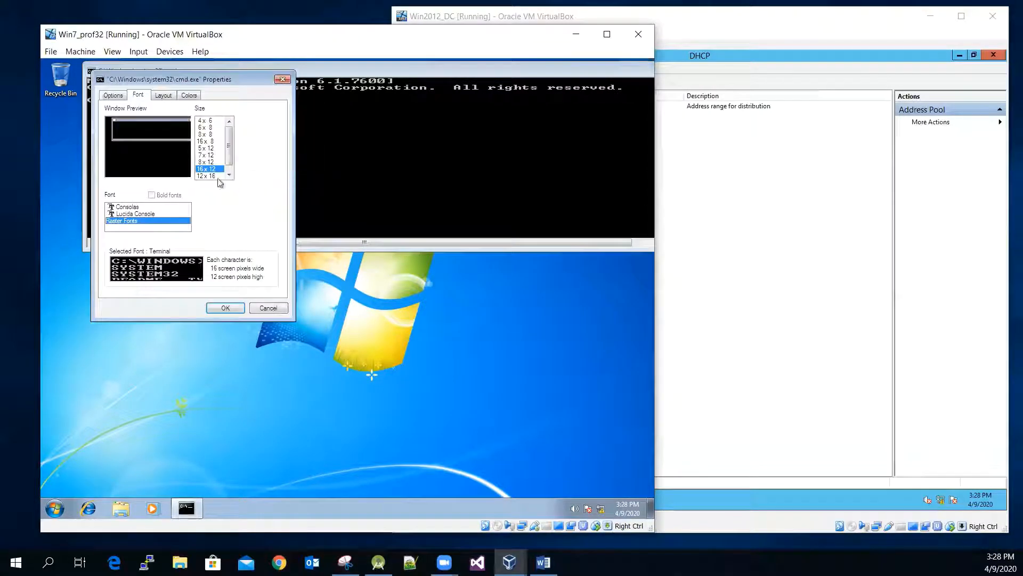
pyautogui.click(206, 176)
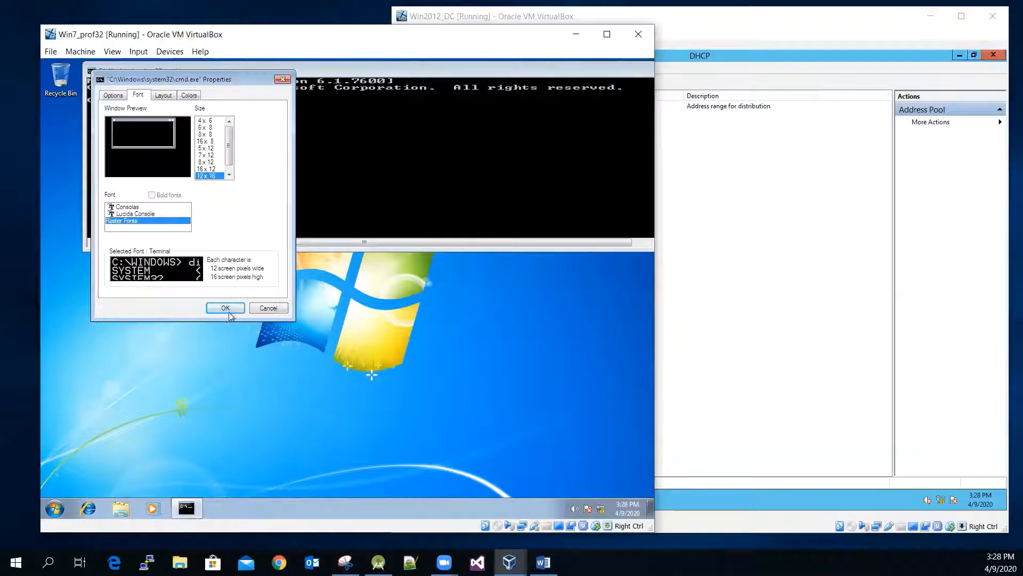
pyautogui.click(225, 307)
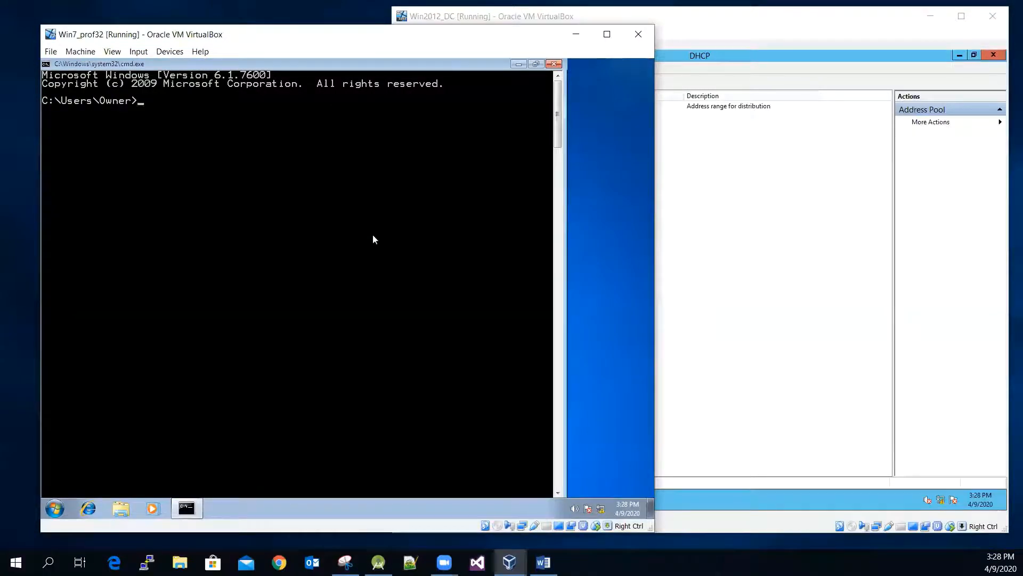
# Step: Run ipconfig /all on the Windows 7 client and compare with the 10.0.0.50 lease in the server's Address Leases
pyautogui.write('i')
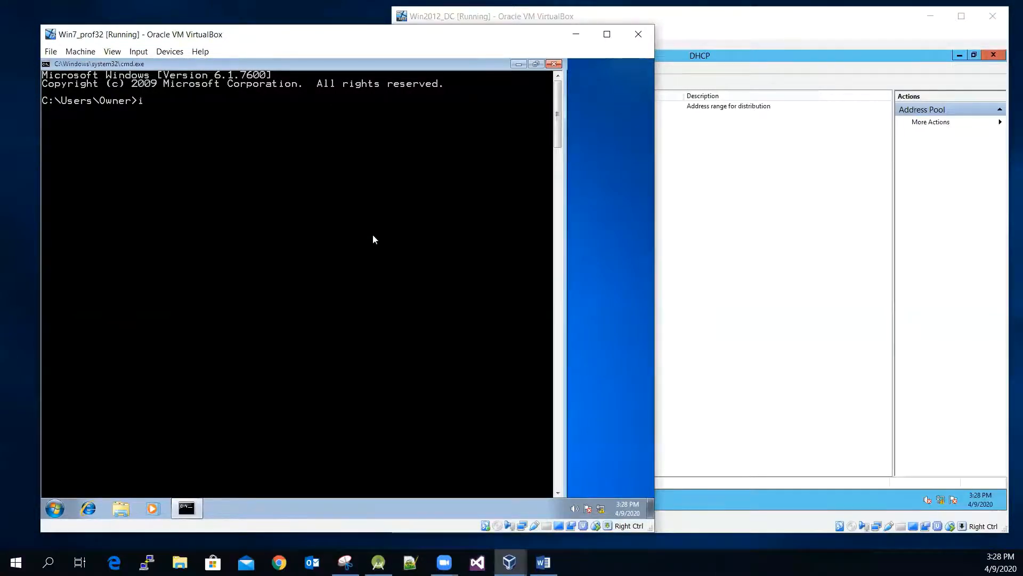
pyautogui.write('pconfig /')
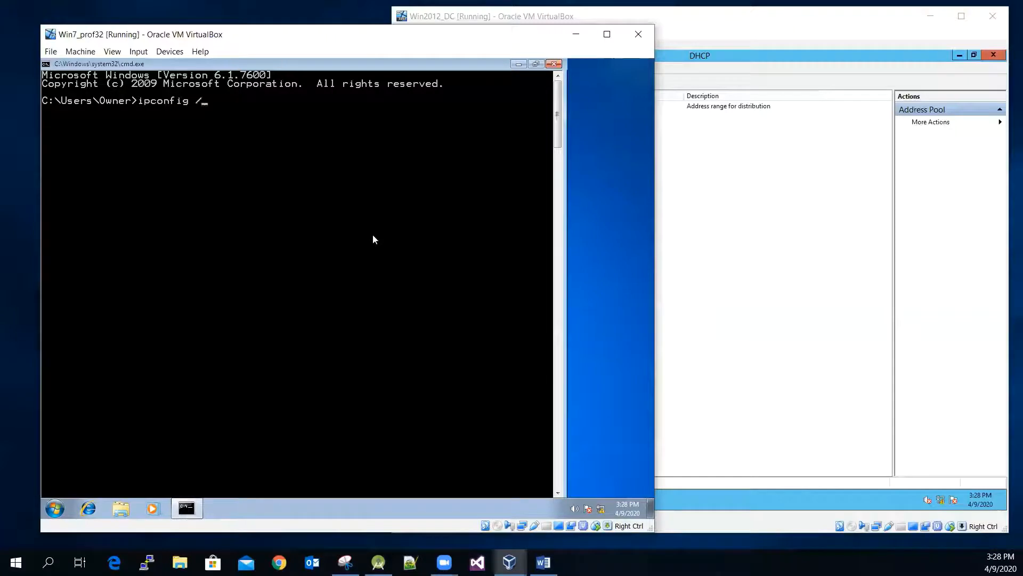
pyautogui.write('all')
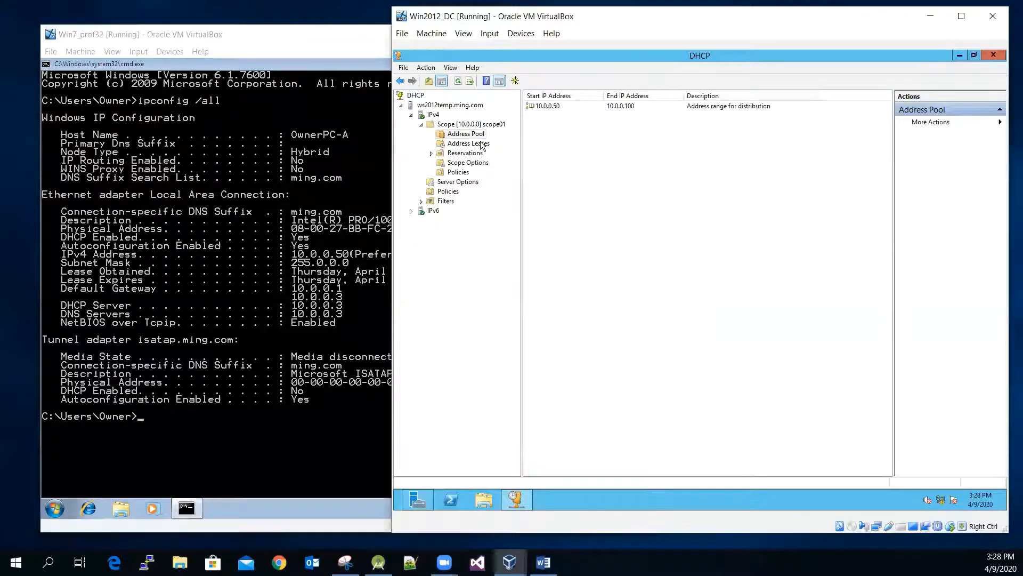
pyautogui.click(467, 143)
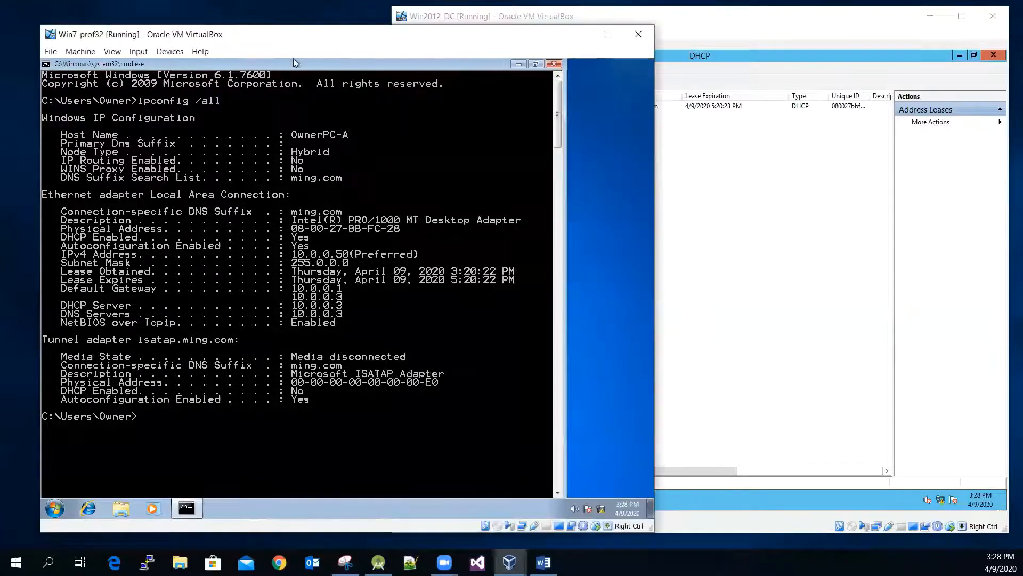
pyautogui.moveTo(286, 255)
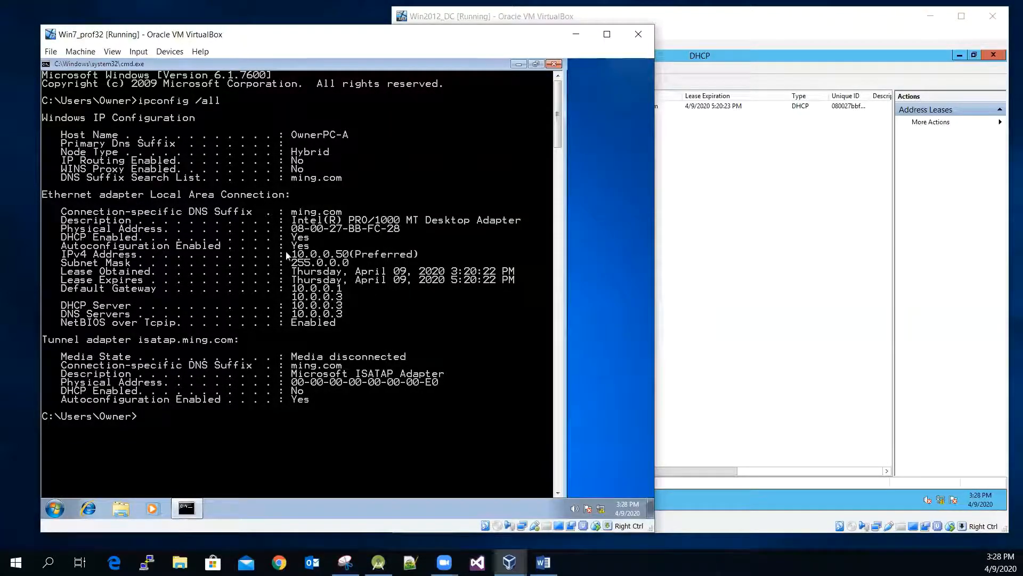
pyautogui.moveTo(335, 255)
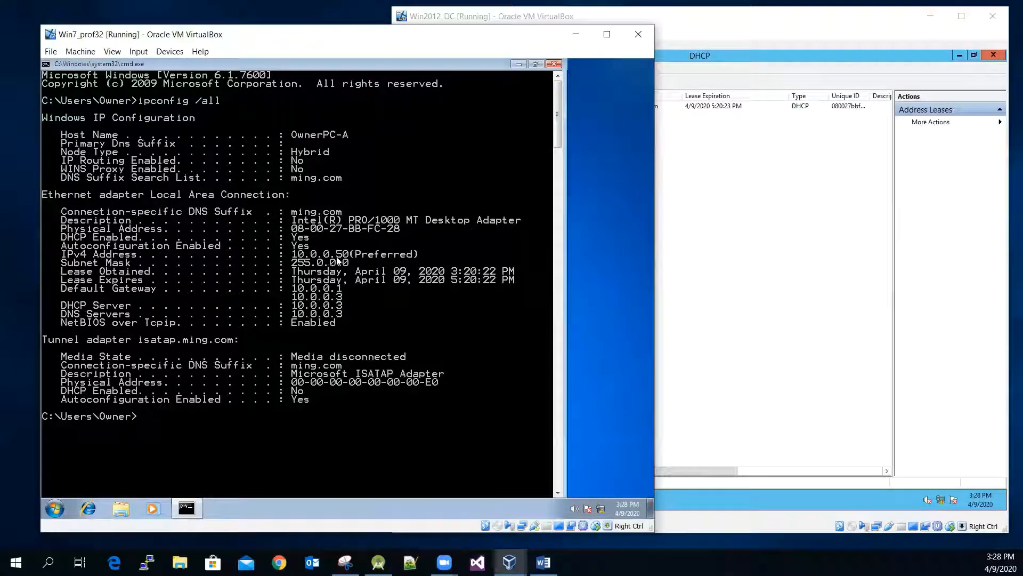
pyautogui.click(491, 16)
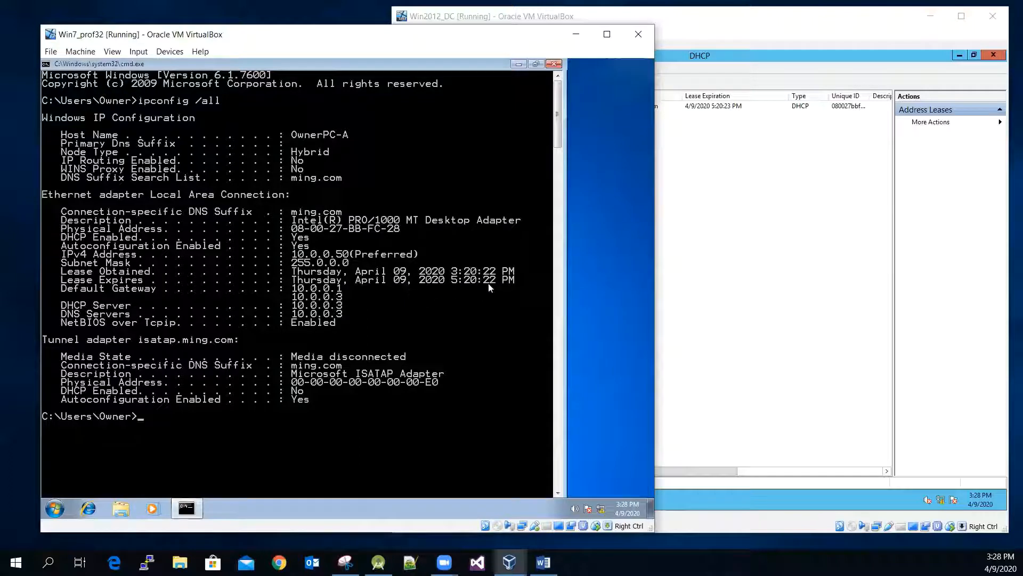
pyautogui.moveTo(496, 271)
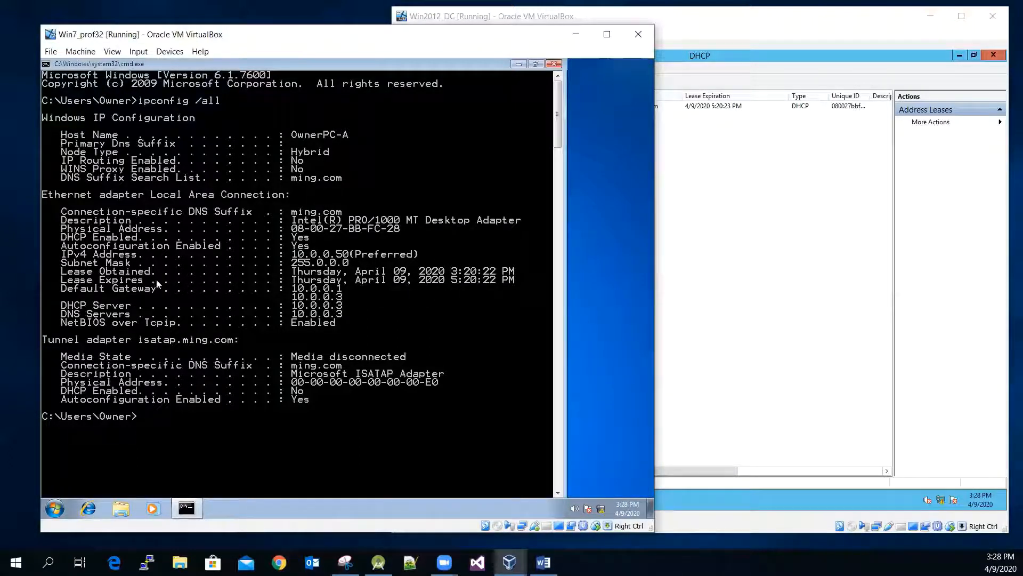
pyautogui.moveTo(454, 289)
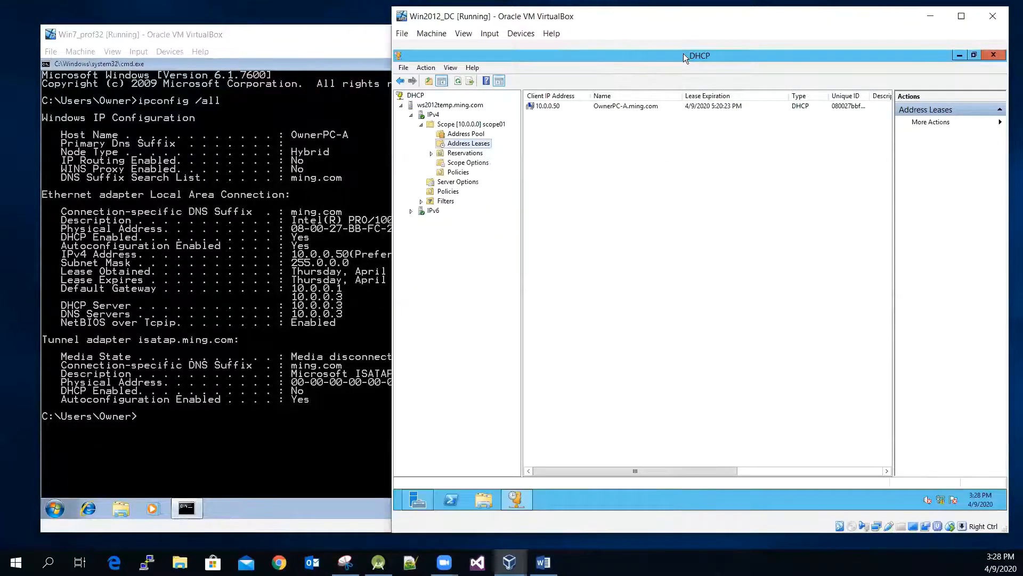
# Step: View scope01's context menu, then return to the Windows 7 client's command prompt
pyautogui.rightClick(471, 123)
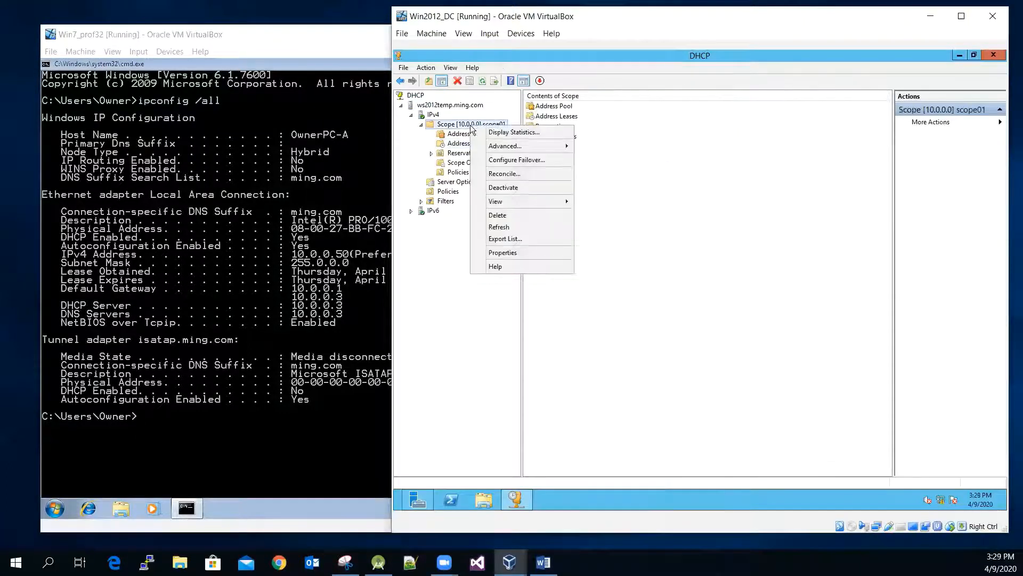
pyautogui.moveTo(502, 253)
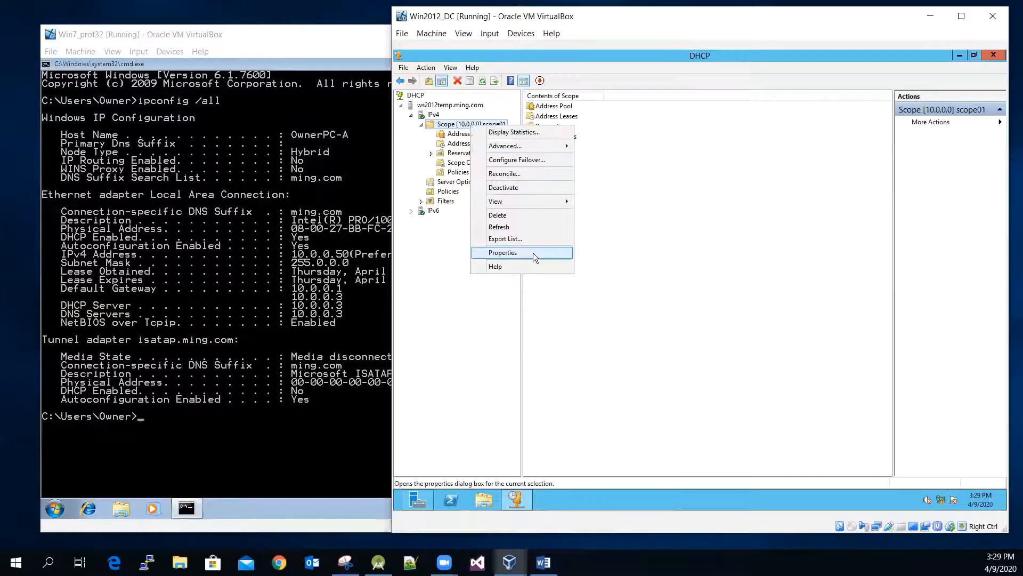
pyautogui.click(502, 253)
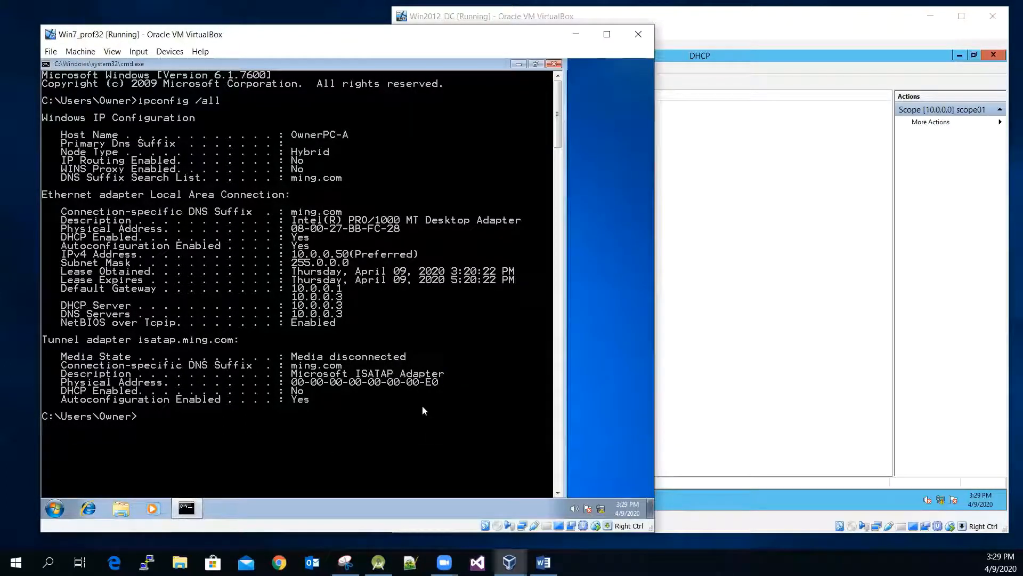
# Step: Run ipconfig /release on the Windows 7 client to drop its DHCP lease and clear the screen
pyautogui.write('ipconfig /')
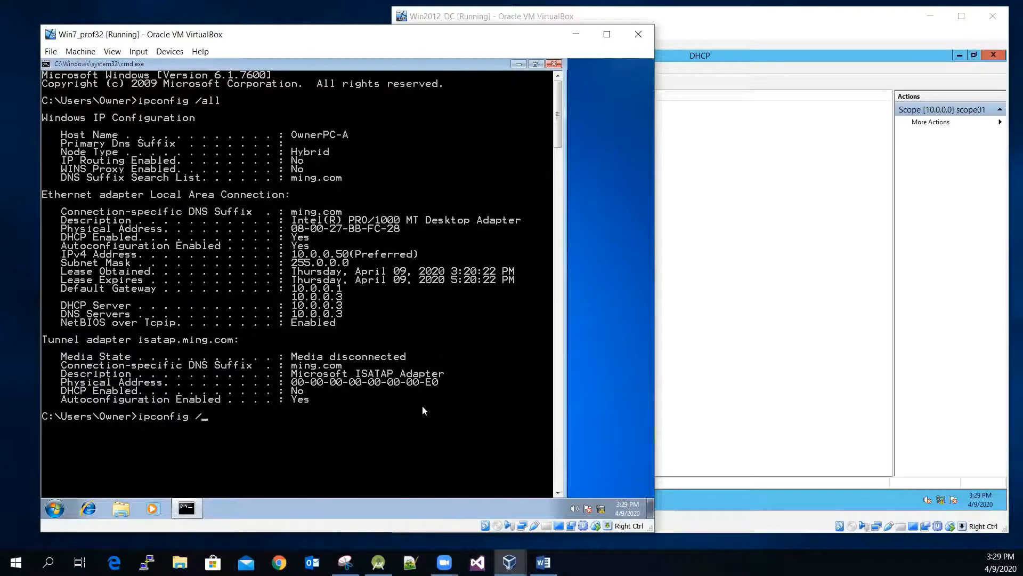
pyautogui.write('release')
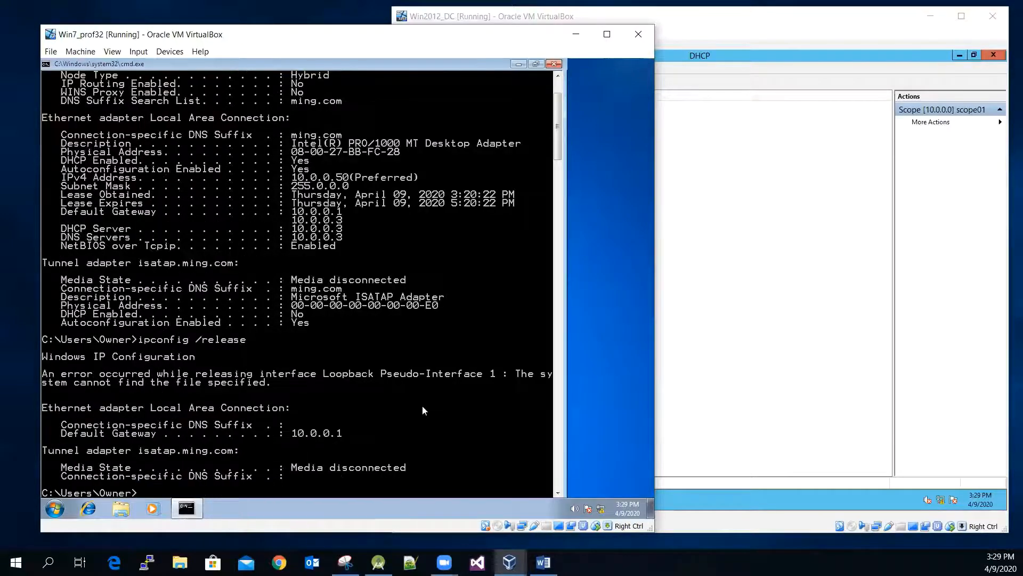
pyautogui.write('ipconfig /release')
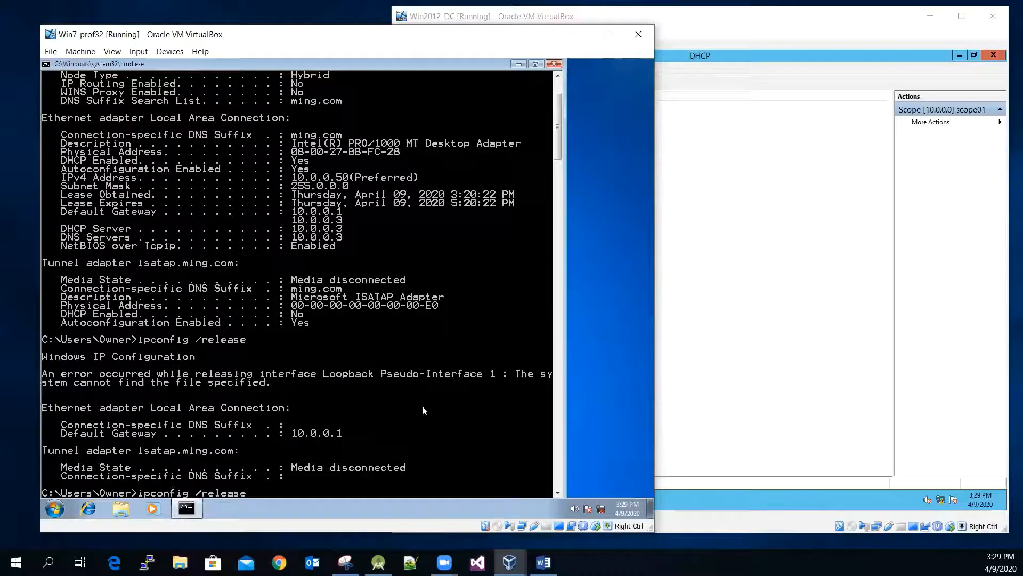
pyautogui.write('/r')
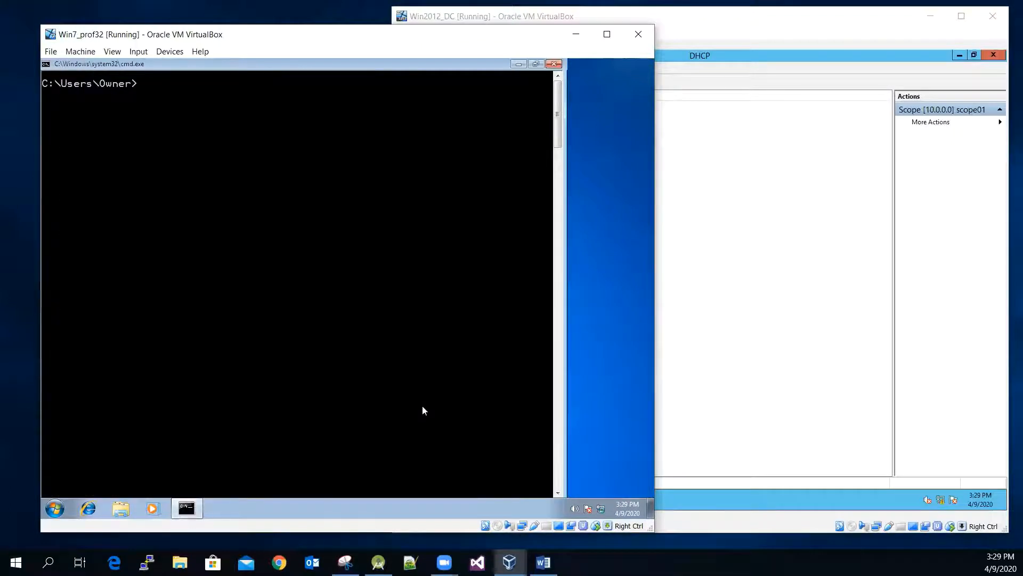
# Step: Run ipconfig, ipconfig /renew and ipconfig /all to restore 10.0.0.50 and confirm the new lease from 10.0.0.3
pyautogui.write('ip')
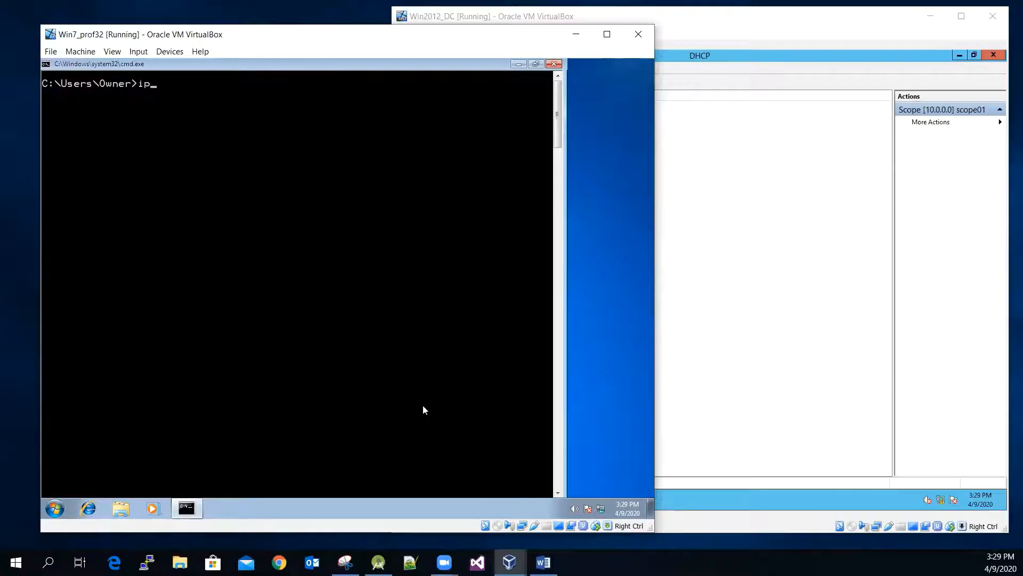
pyautogui.write('config')
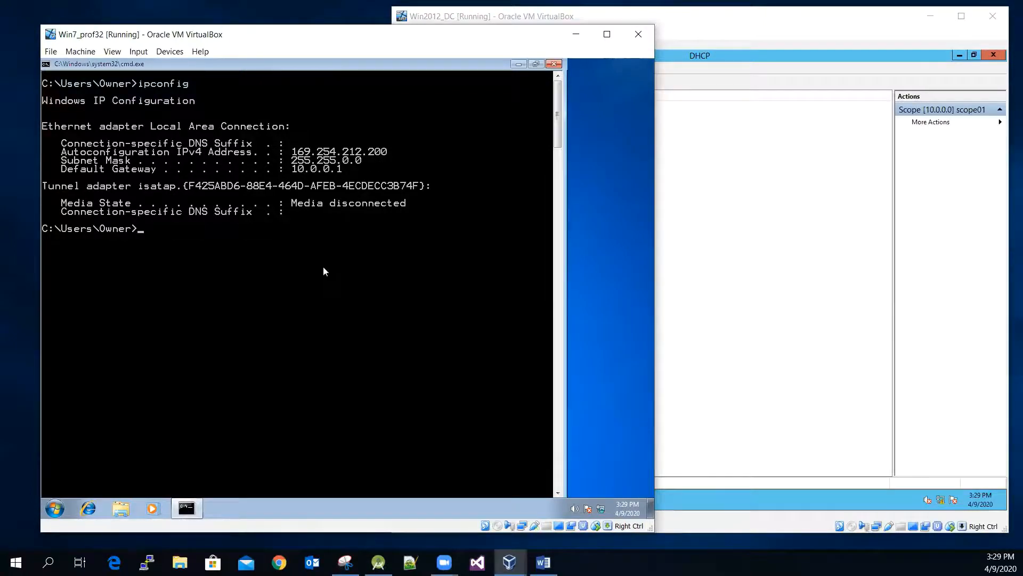
pyautogui.write('ipconfig')
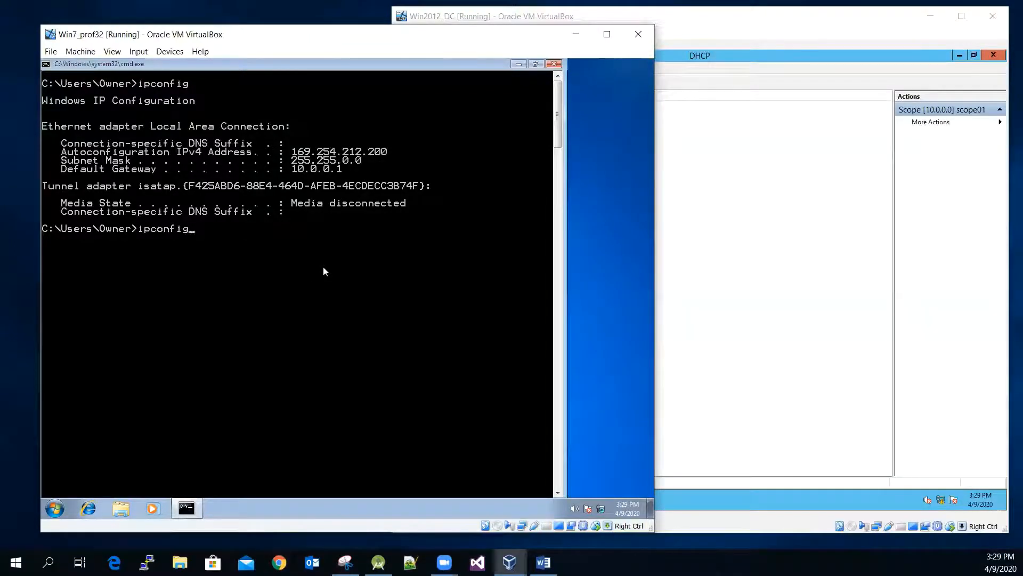
pyautogui.write('/new')
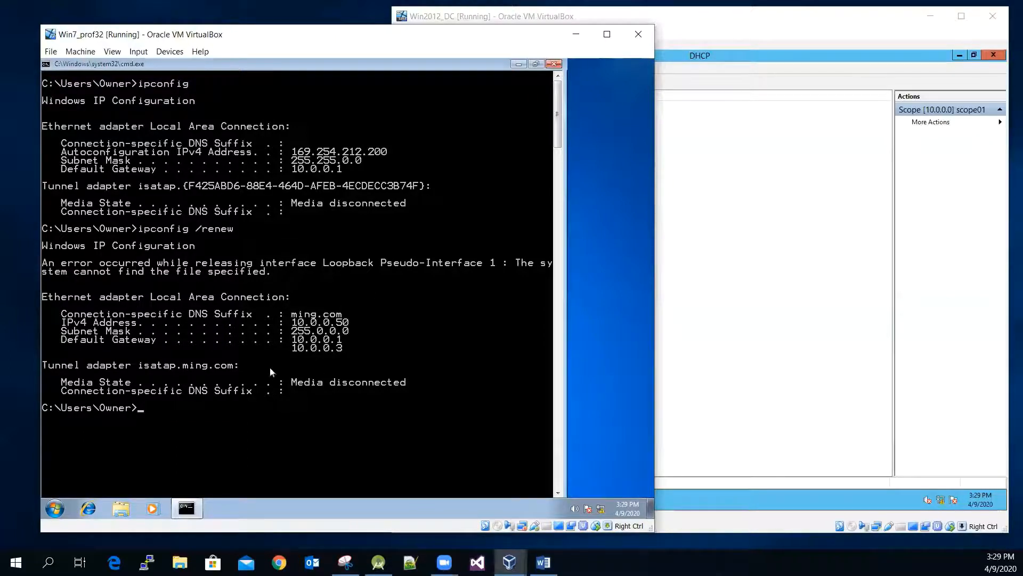
pyautogui.write('ipconfig /renew')
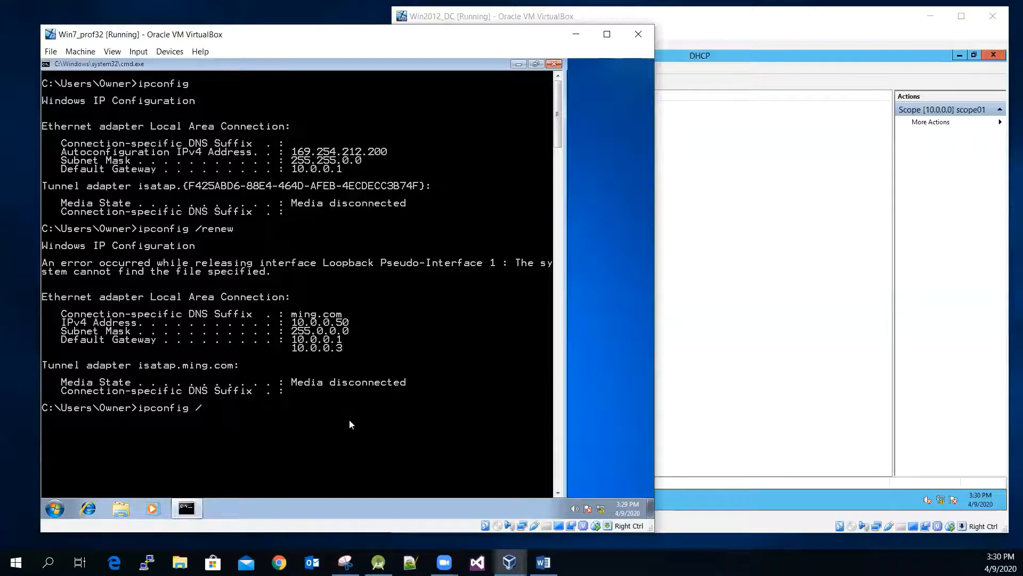
pyautogui.write('all')
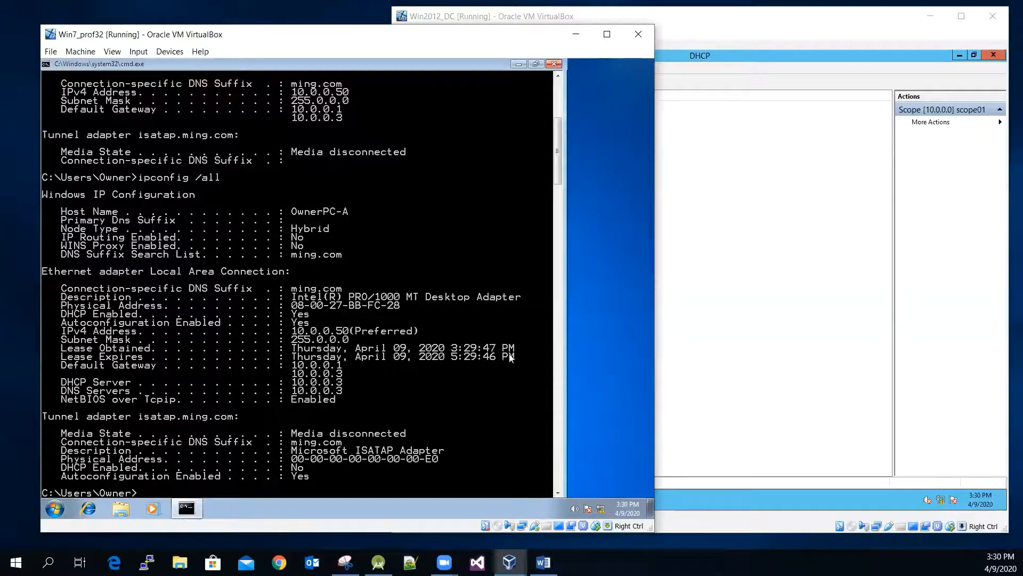
pyautogui.moveTo(481, 356)
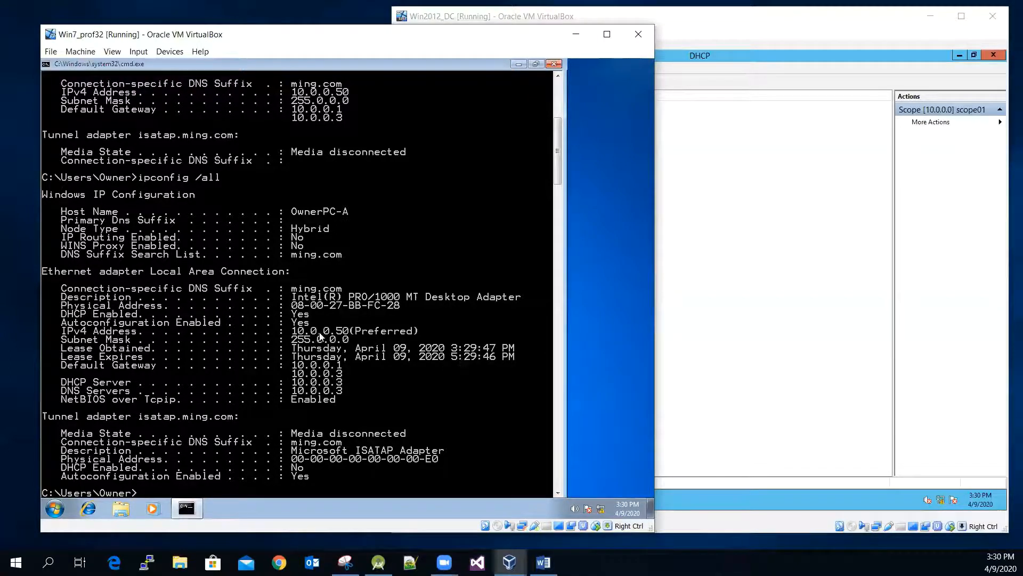
pyautogui.moveTo(372, 335)
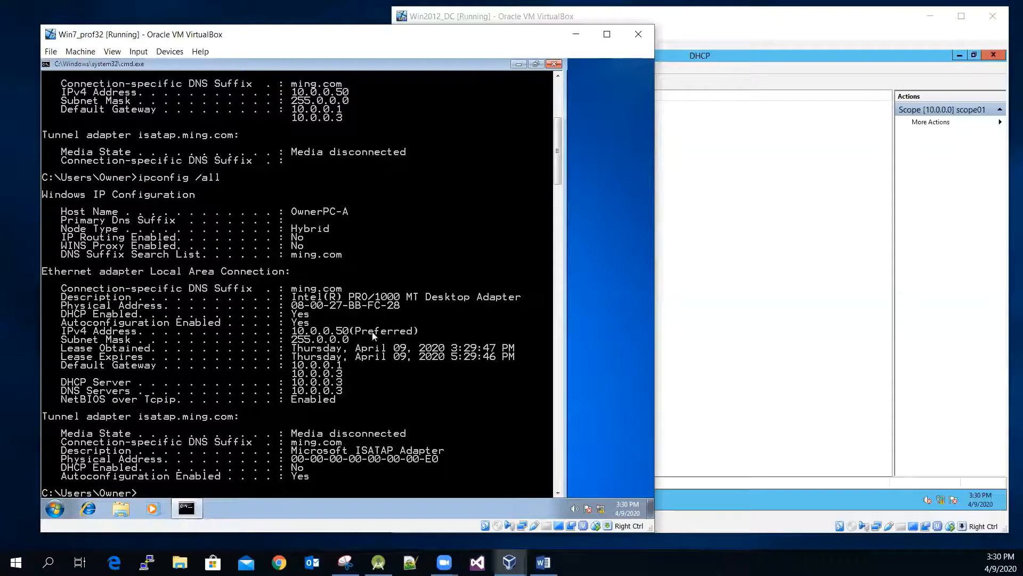
pyautogui.moveTo(485, 454)
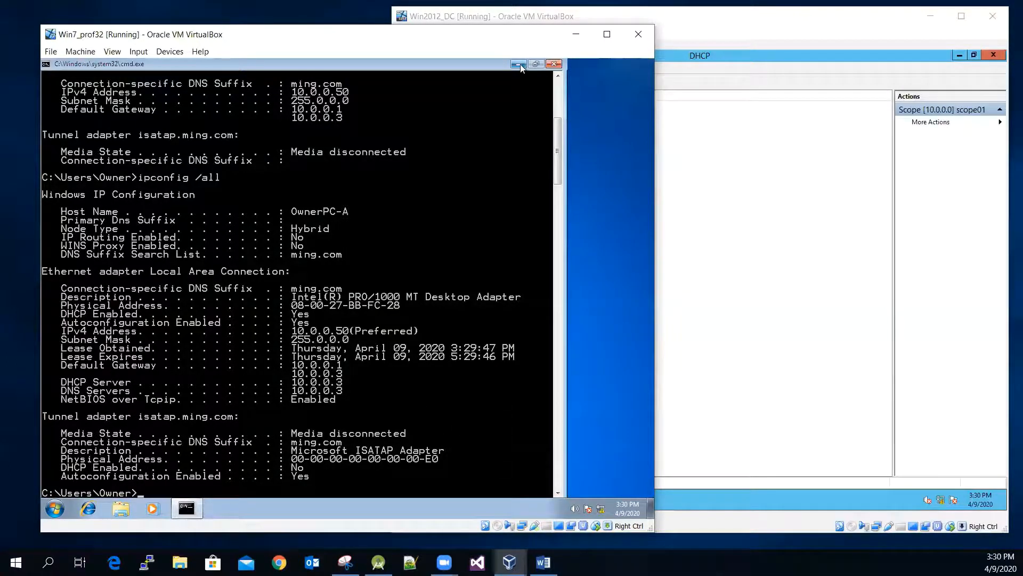
# Step: Minimize the client's cmd window and view the 10.0.0.50 OwnerPC-A lease in the Win2012_DC Address Leases
pyautogui.click(519, 64)
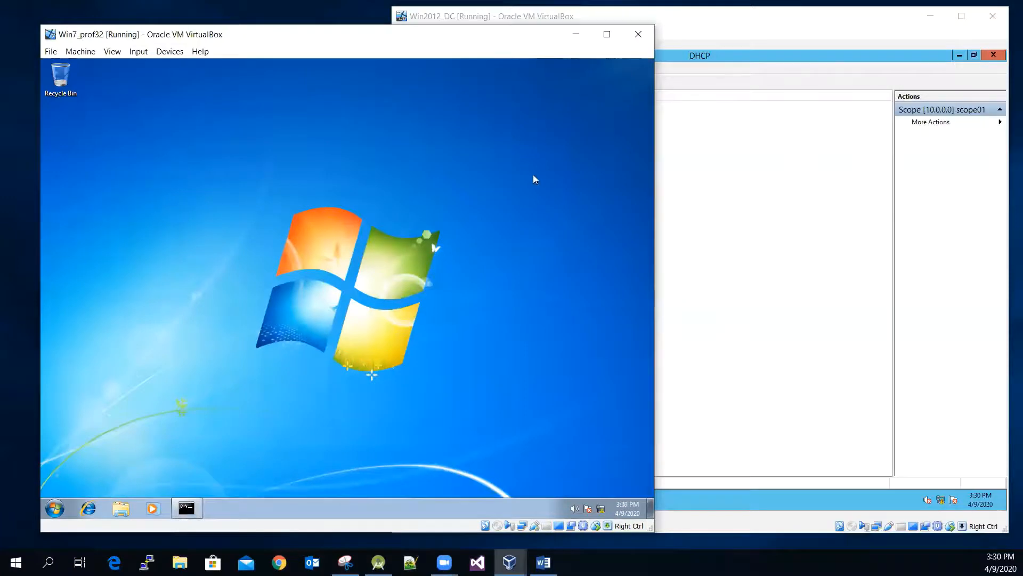
pyautogui.moveTo(633, 273)
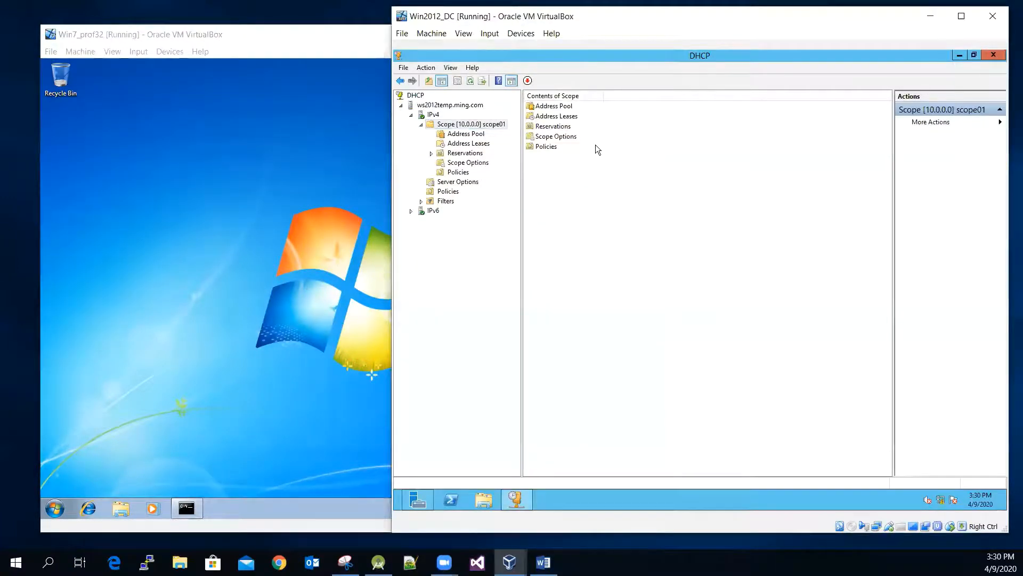
pyautogui.click(130, 34)
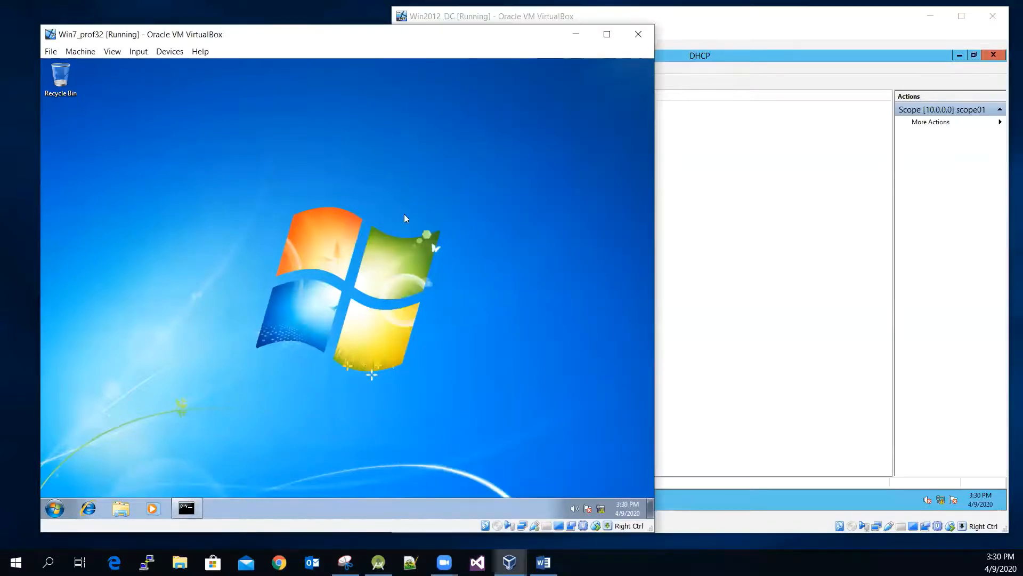
pyautogui.moveTo(664, 202)
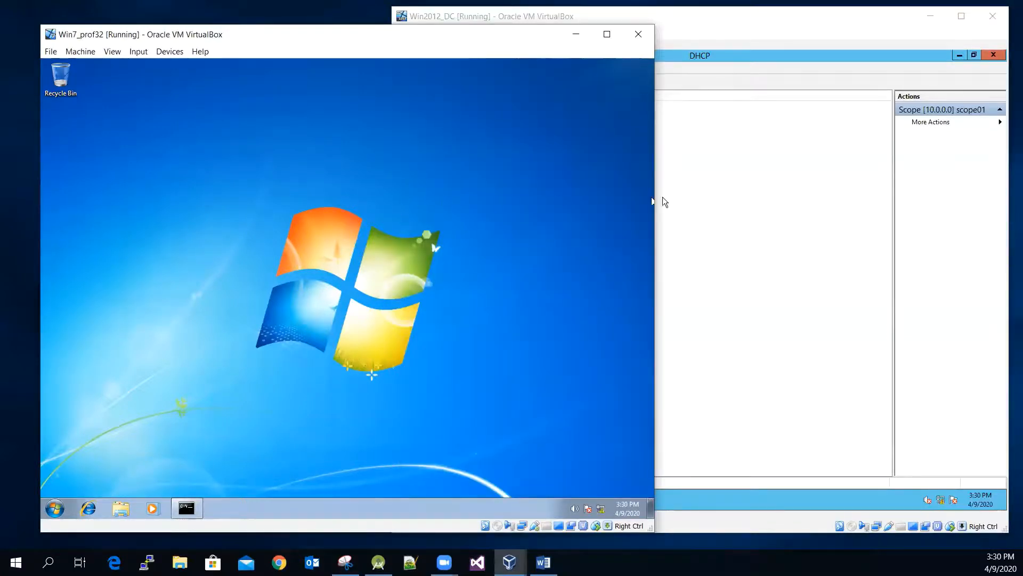
pyautogui.click(486, 16)
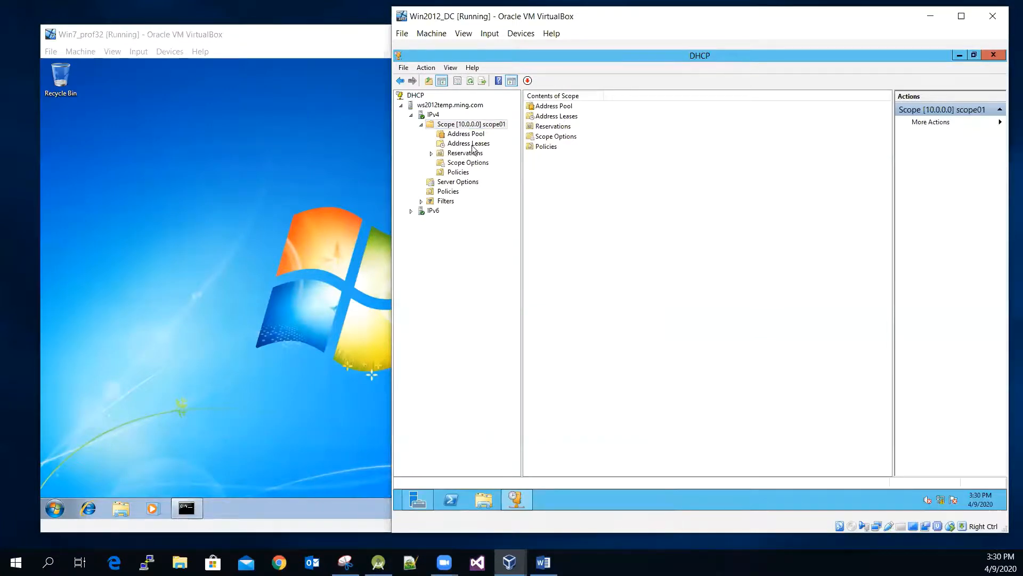
pyautogui.click(468, 143)
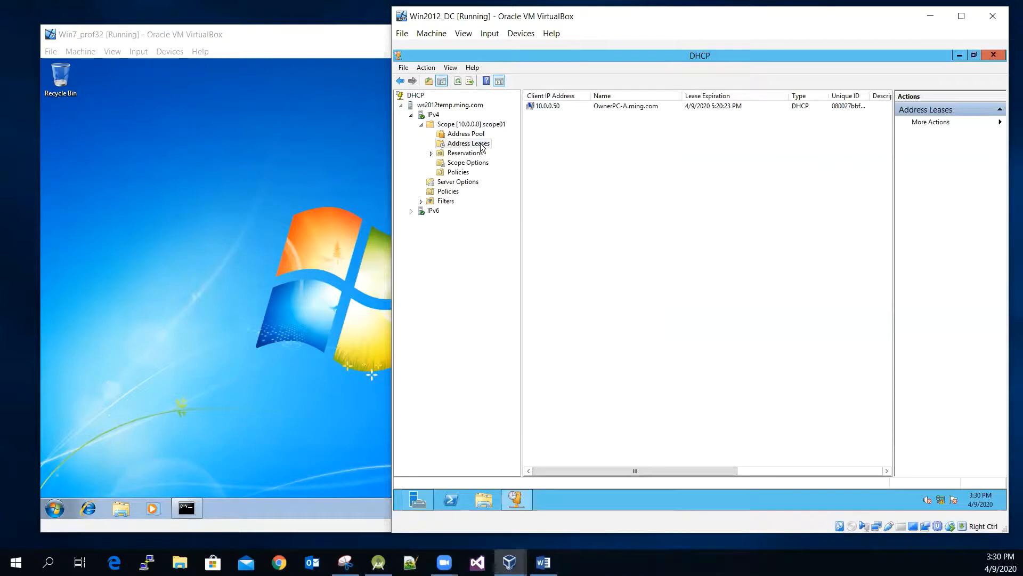
pyautogui.moveTo(720, 95)
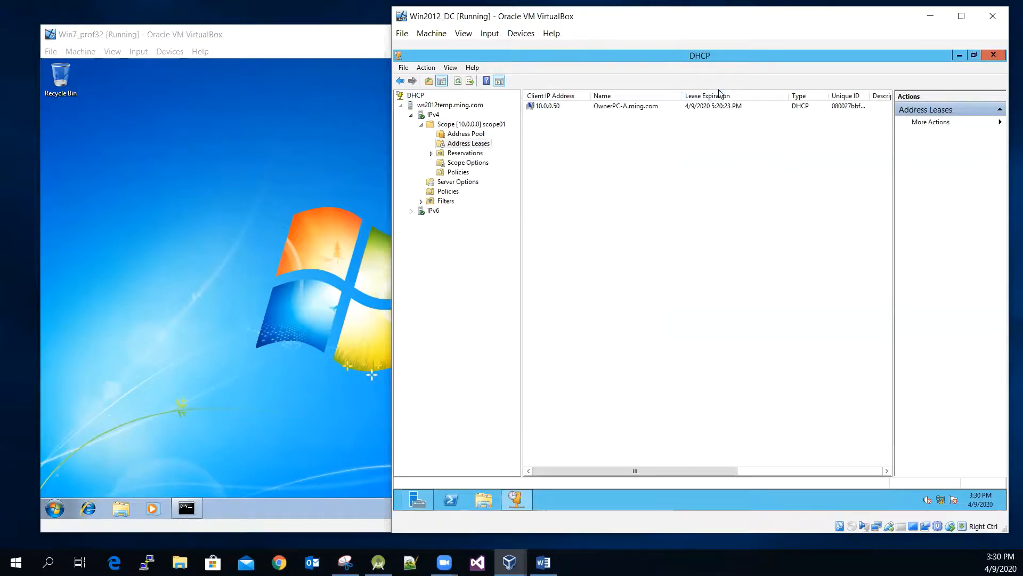
pyautogui.moveTo(679, 56)
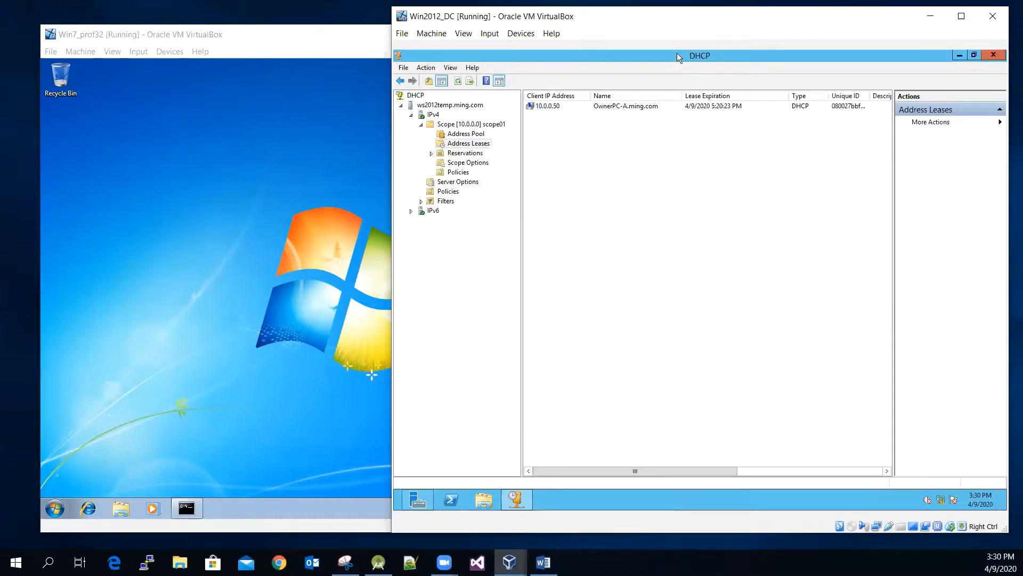
pyautogui.click(542, 562)
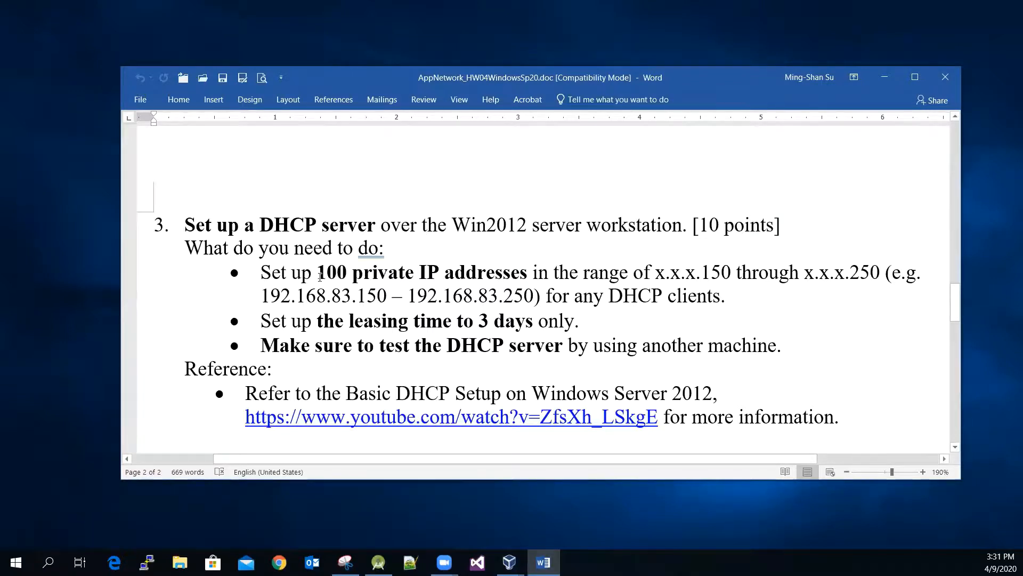
pyautogui.moveTo(354, 277)
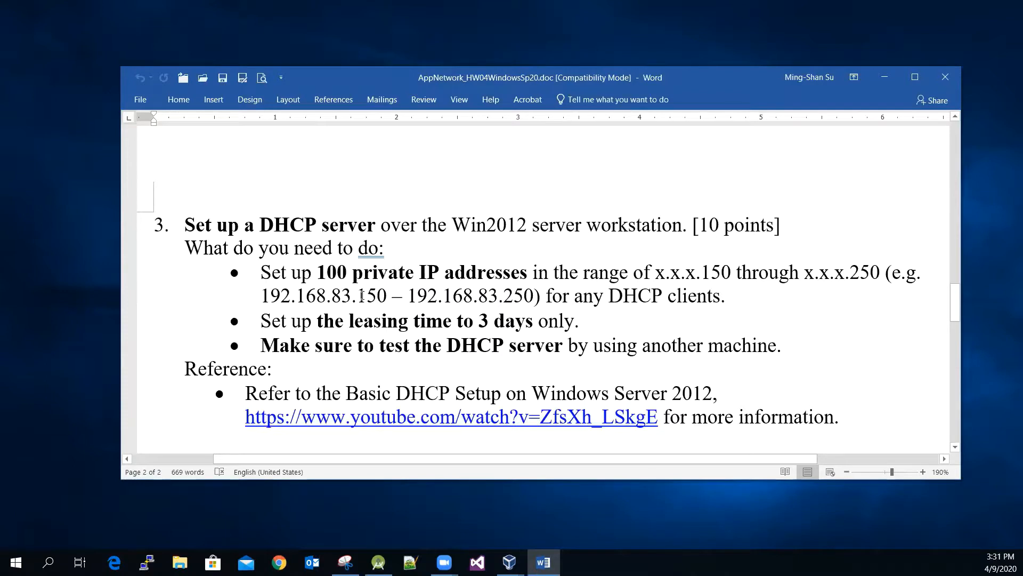
pyautogui.moveTo(292, 295)
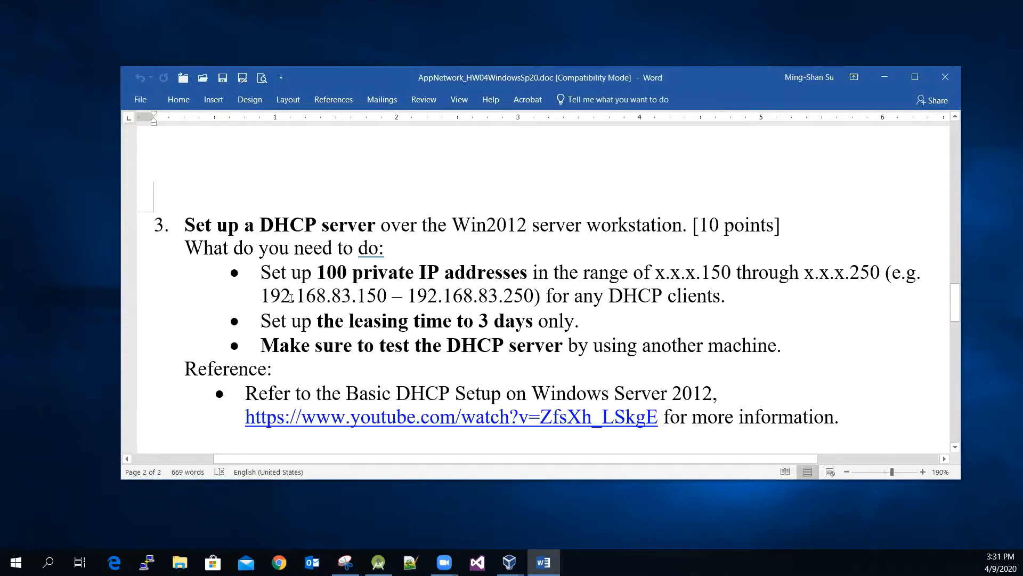